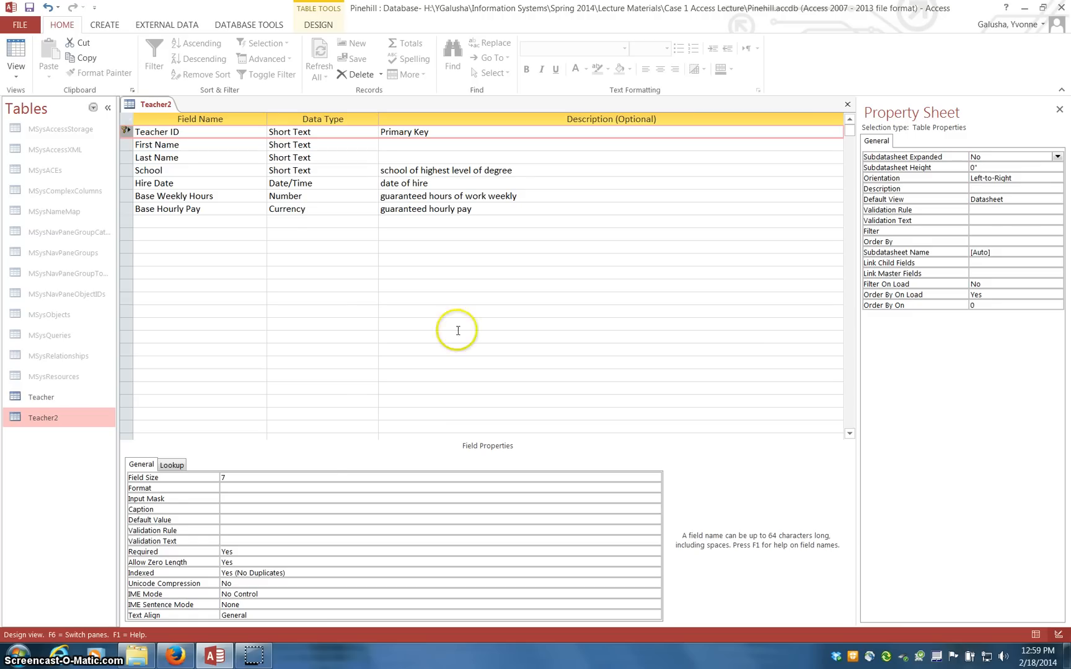
mouse_move(394, 424)
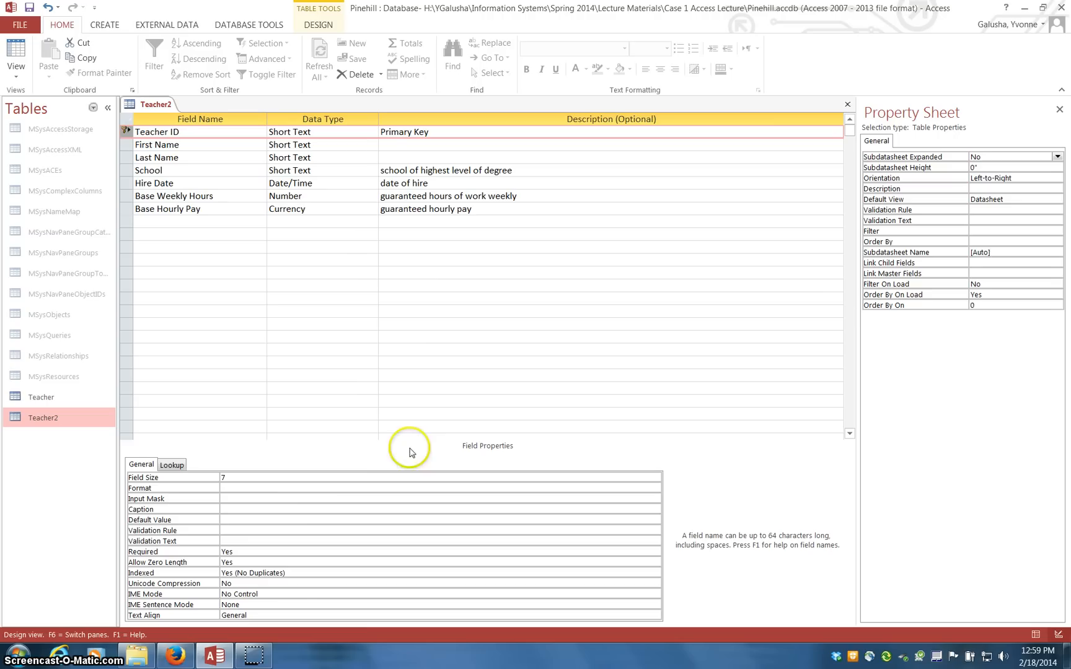
mouse_move(352, 393)
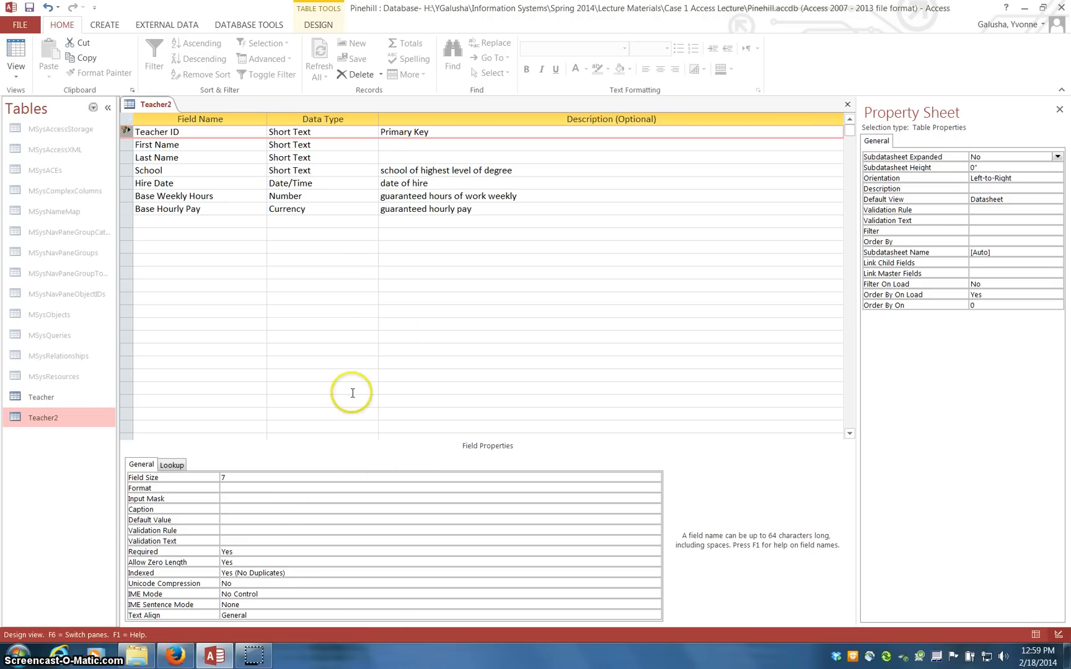
mouse_move(349, 341)
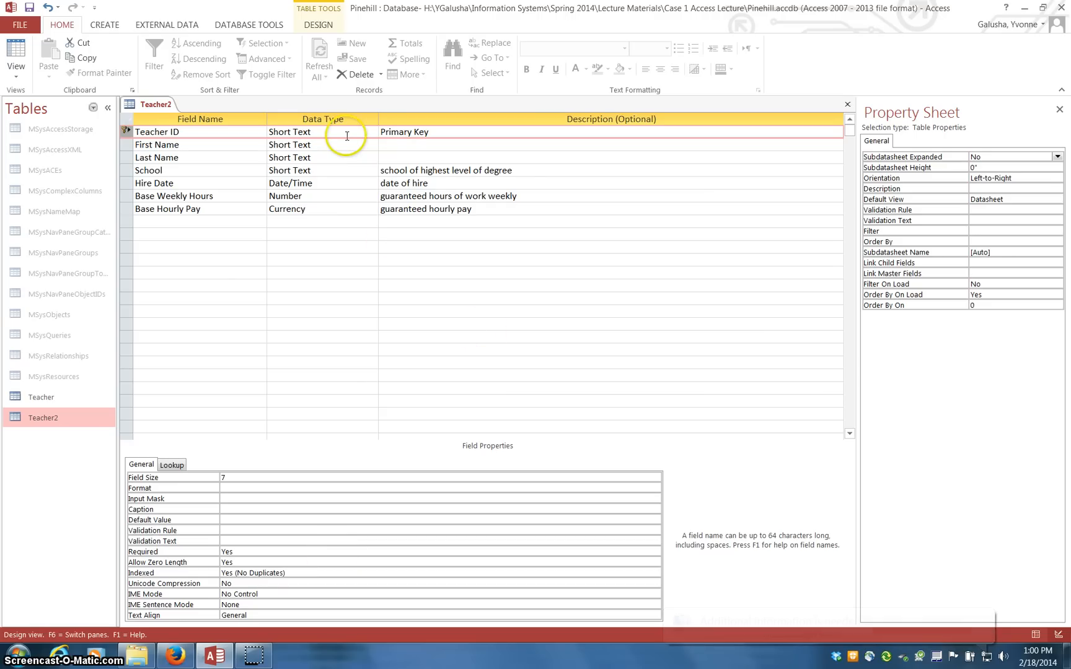
mouse_move(331, 134)
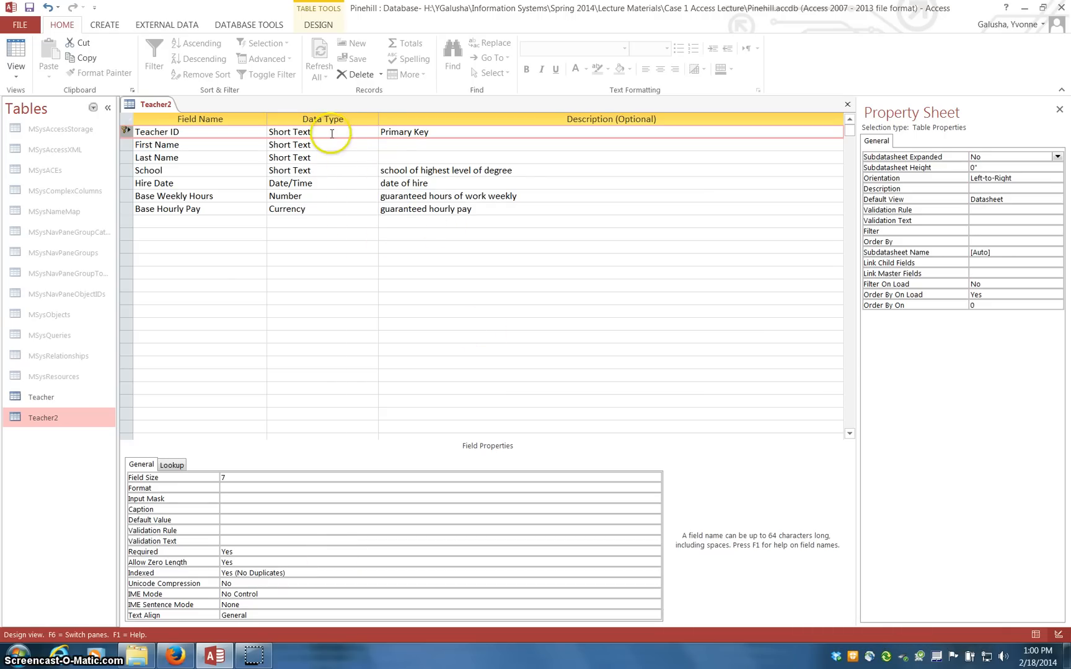
Give Teacher ID the validation rule Like "B???".
click(322, 132)
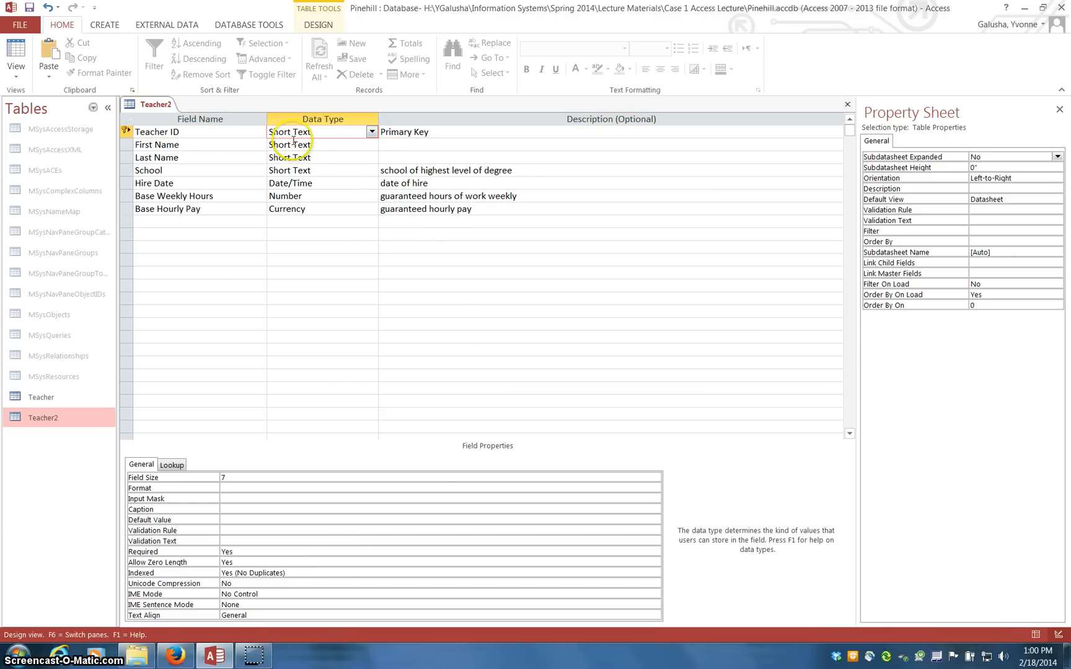
mouse_move(414, 527)
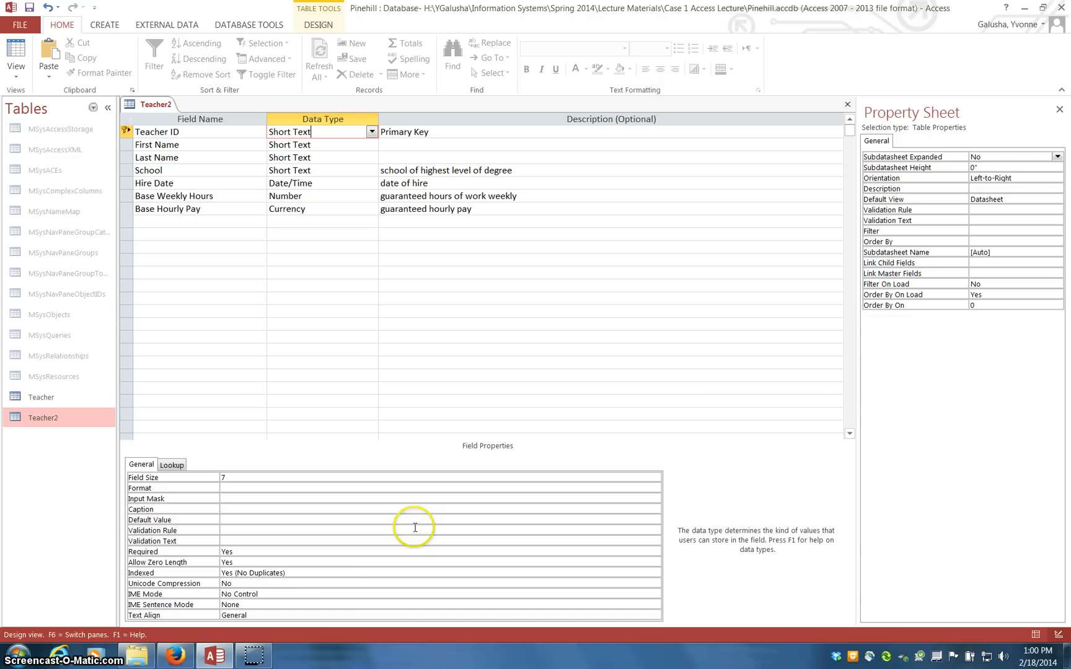
mouse_move(221, 492)
text(Like )
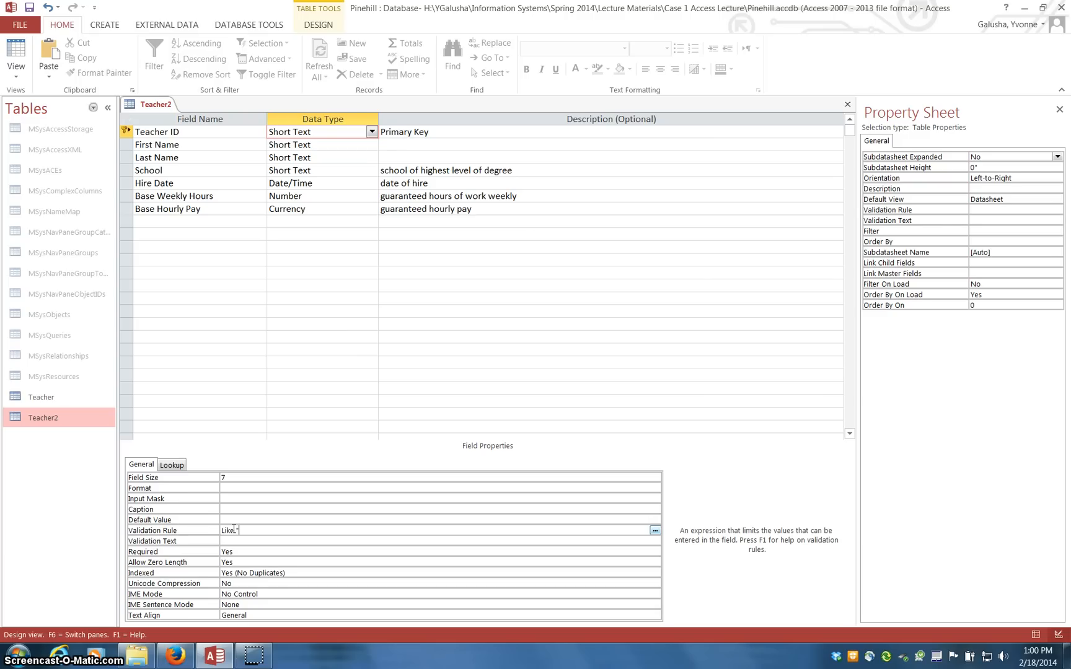
text("B)
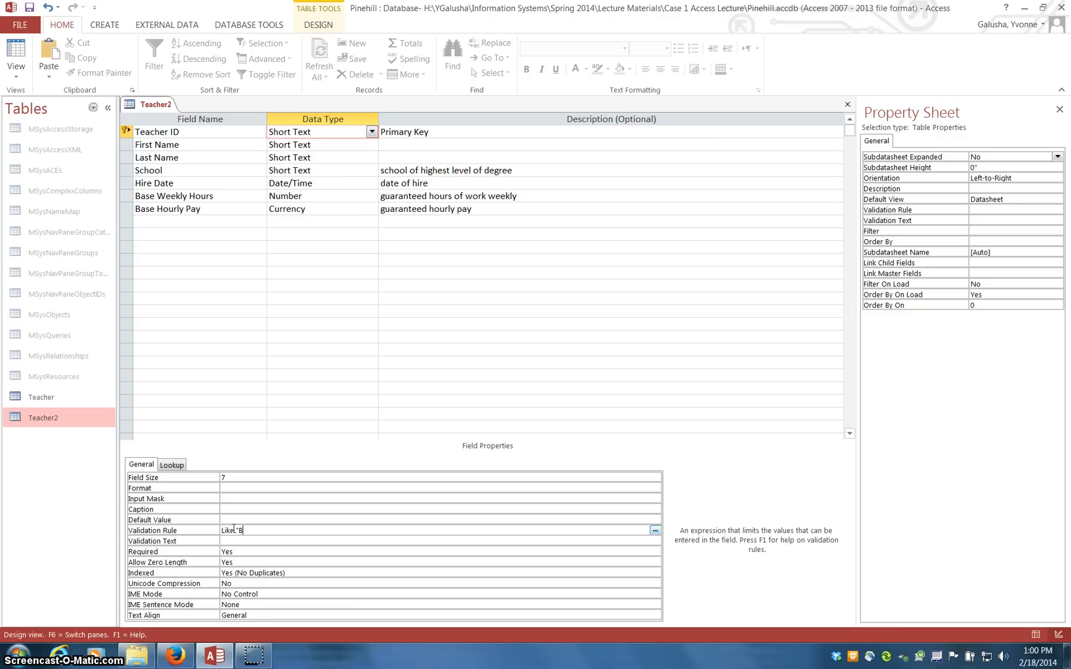
text(???")
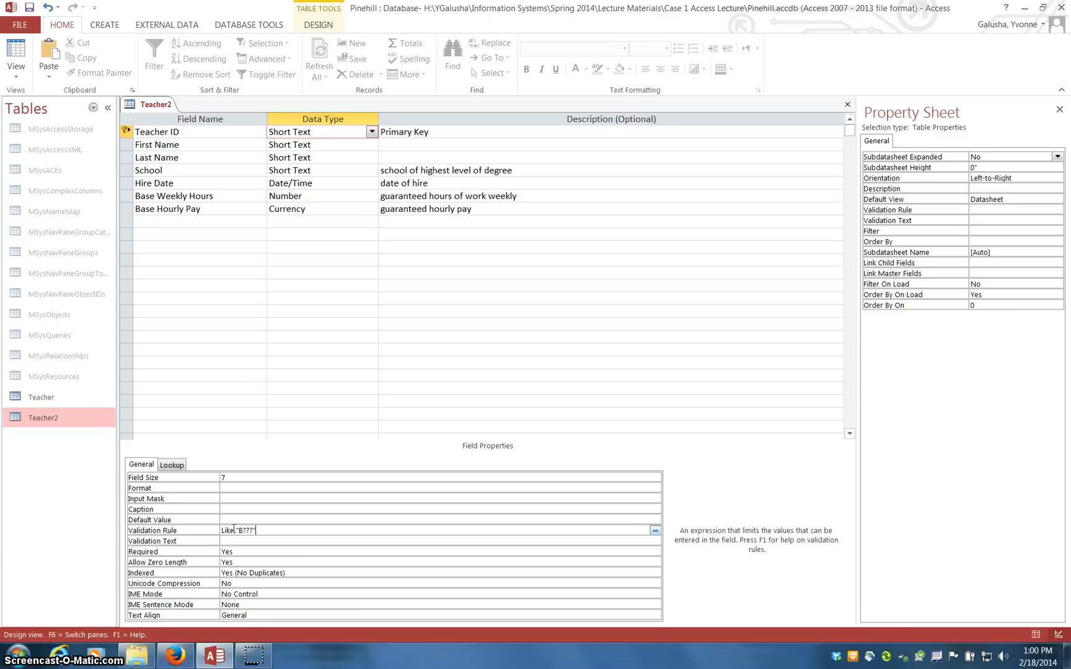
mouse_move(249, 540)
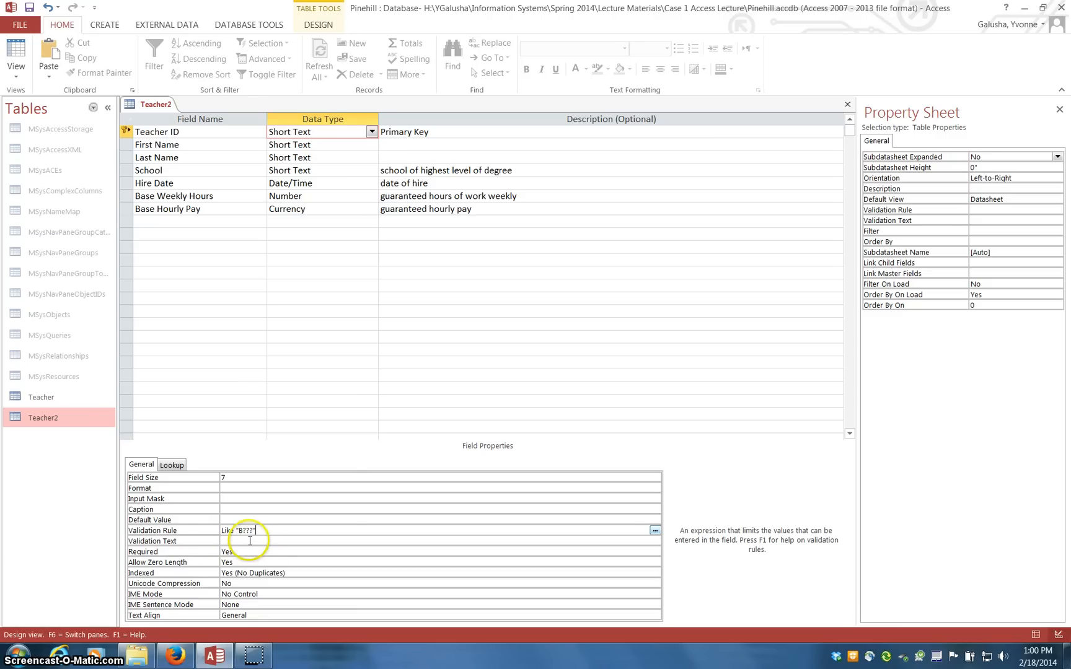
Set the validation text to 'Please enter first letter as "B" followed by three digits.'.
click(273, 541)
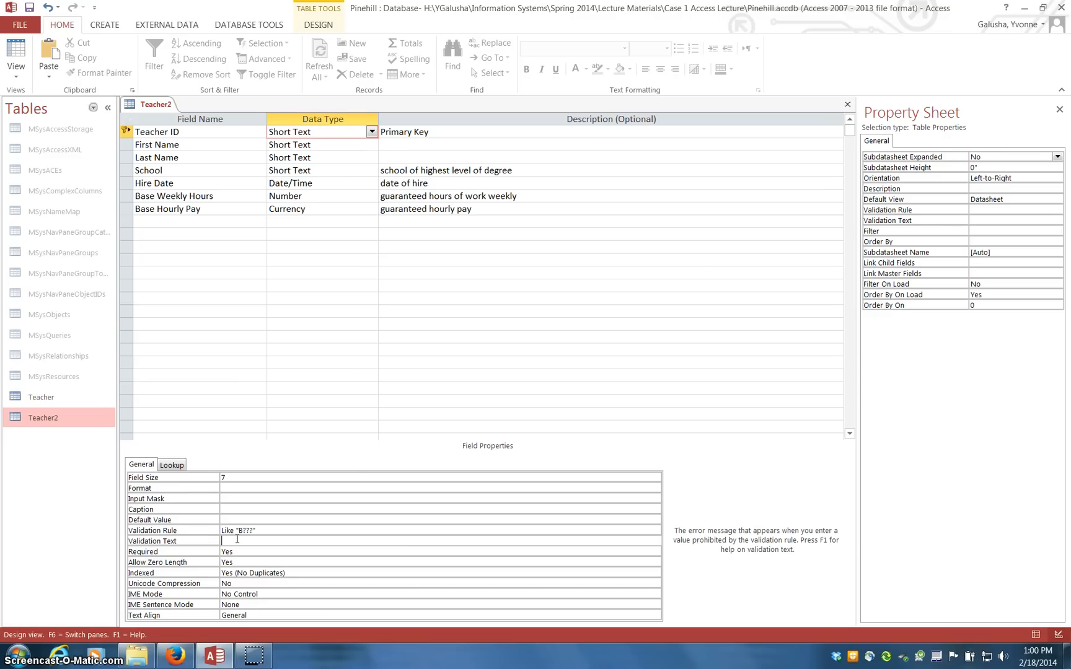
text(Please)
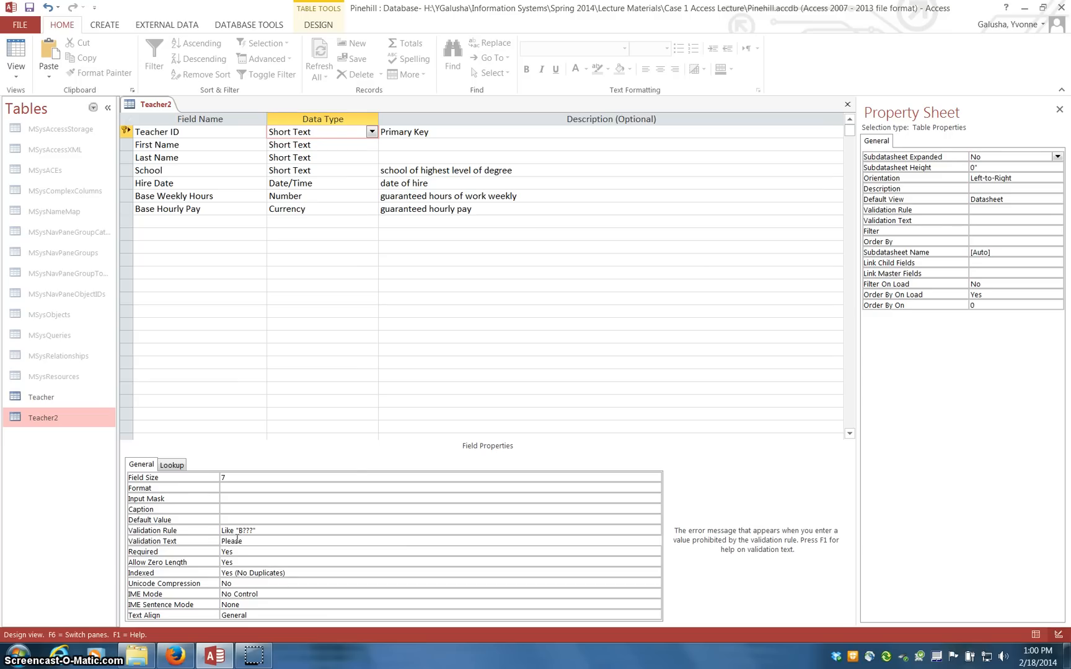
text(enter)
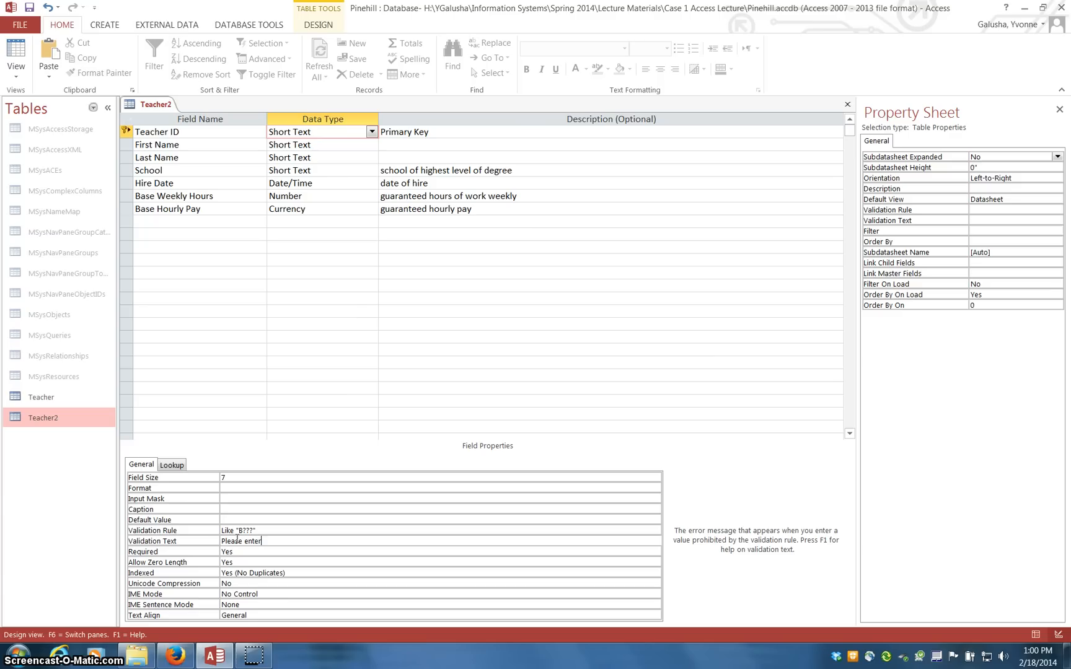
text(first)
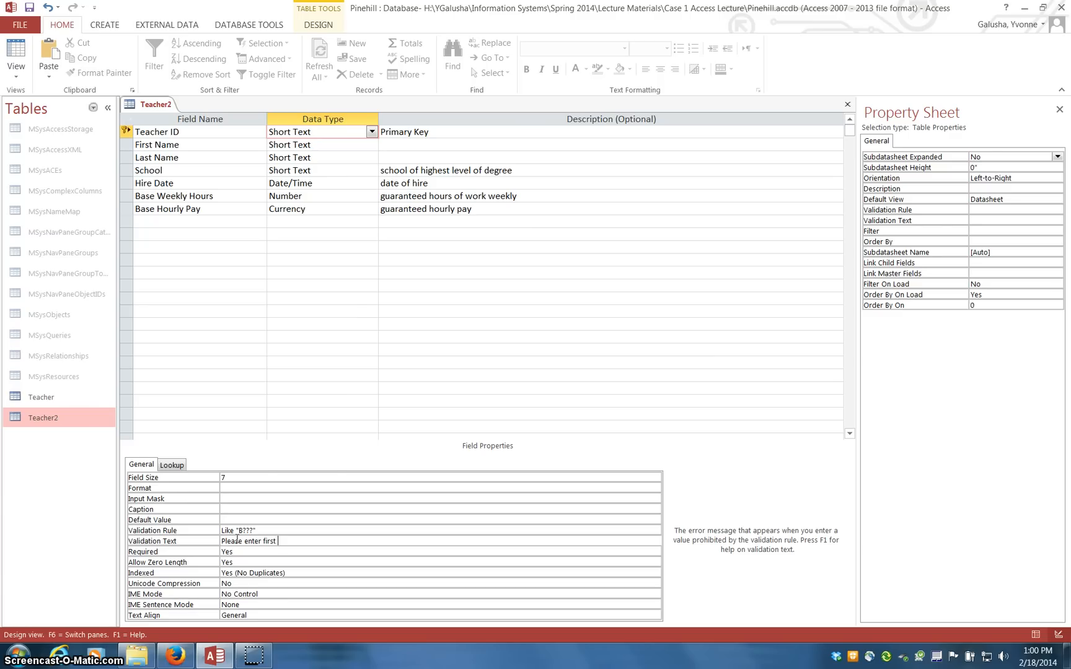
text(letter as ")
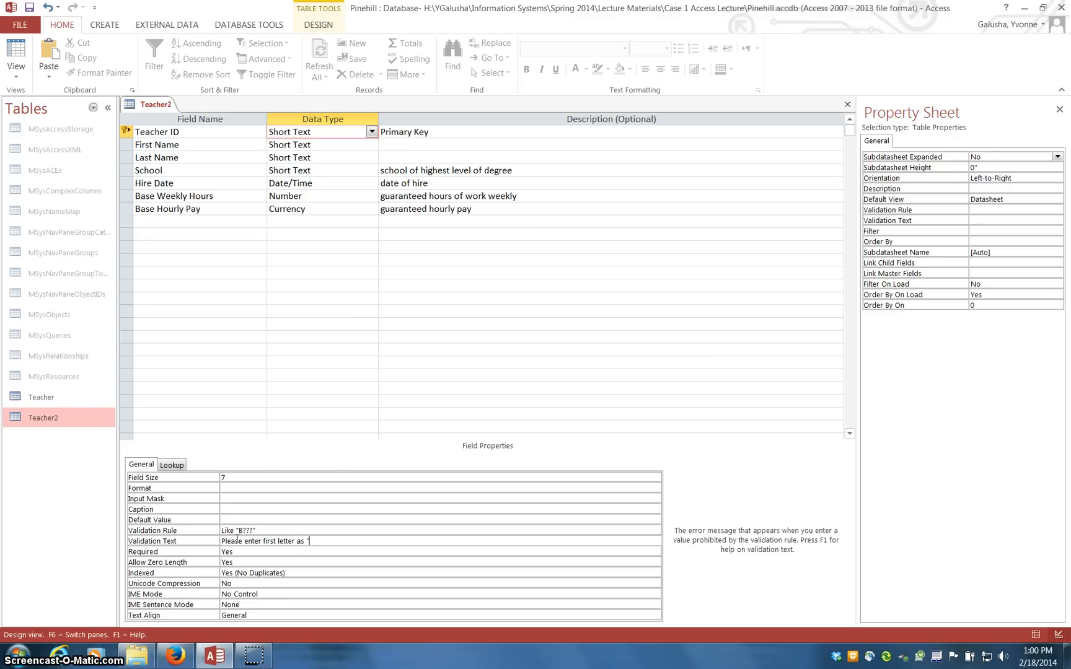
text(B" fo)
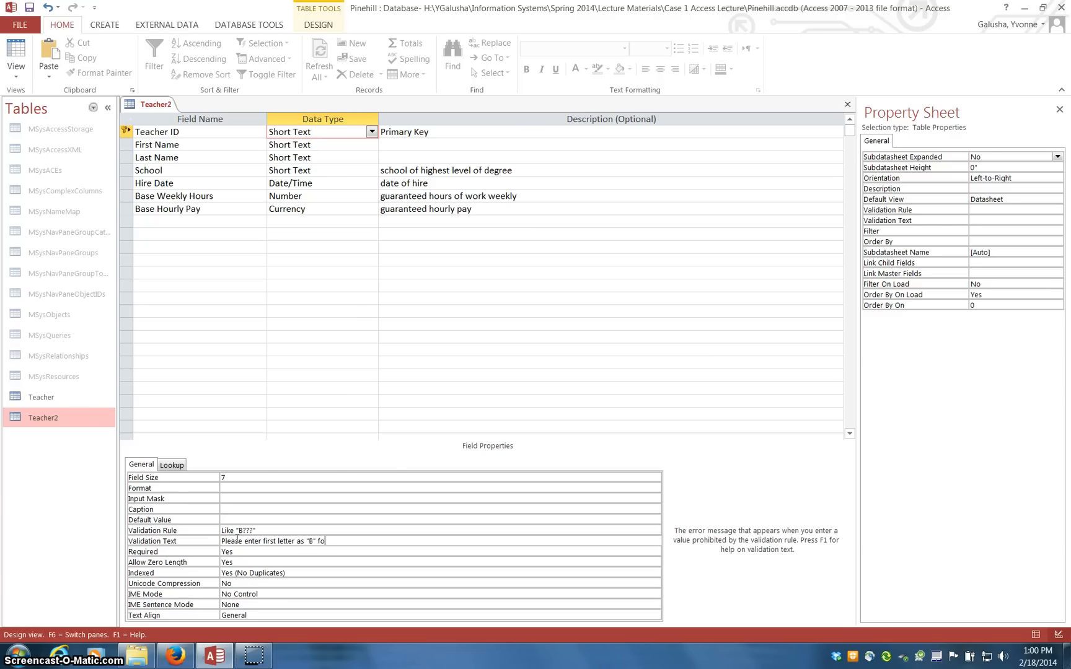
text(llowed)
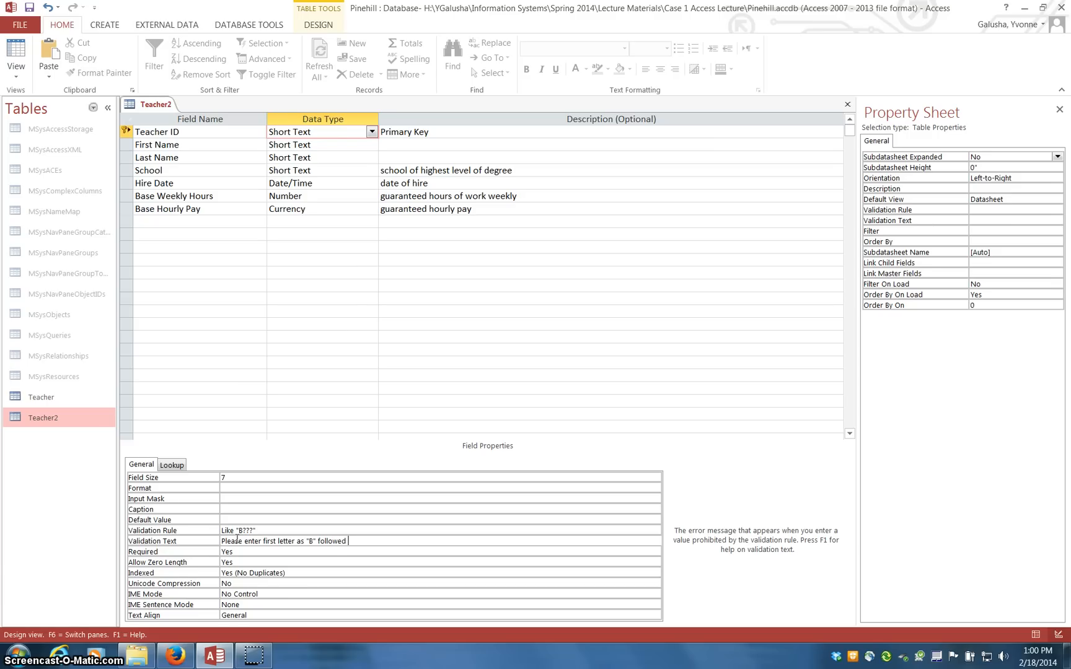
text(by three dig)
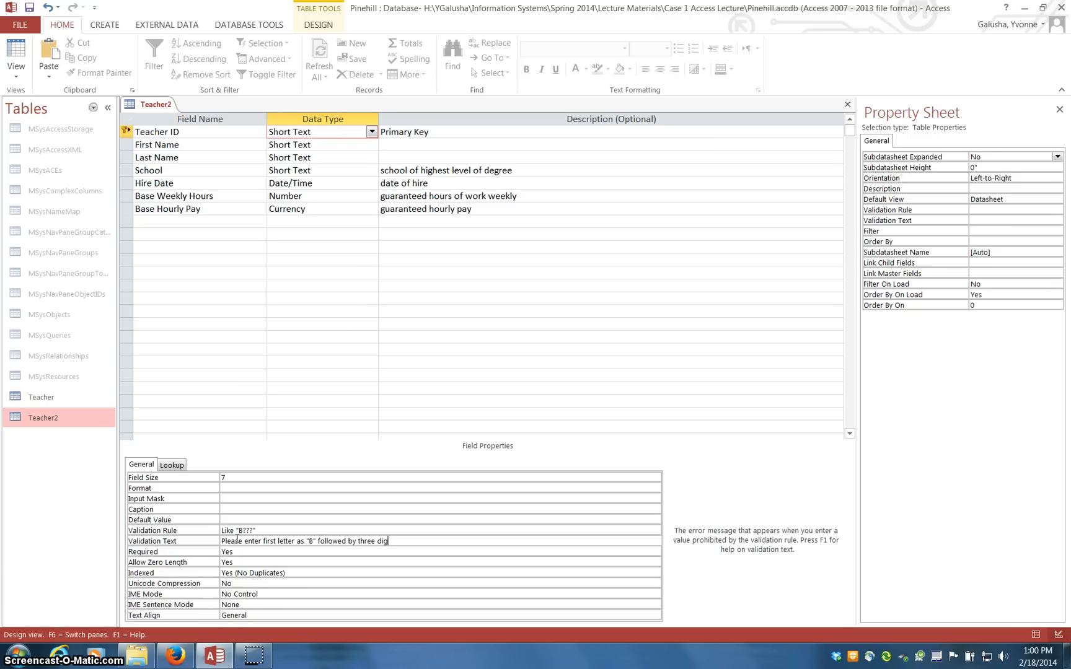
text(its.)
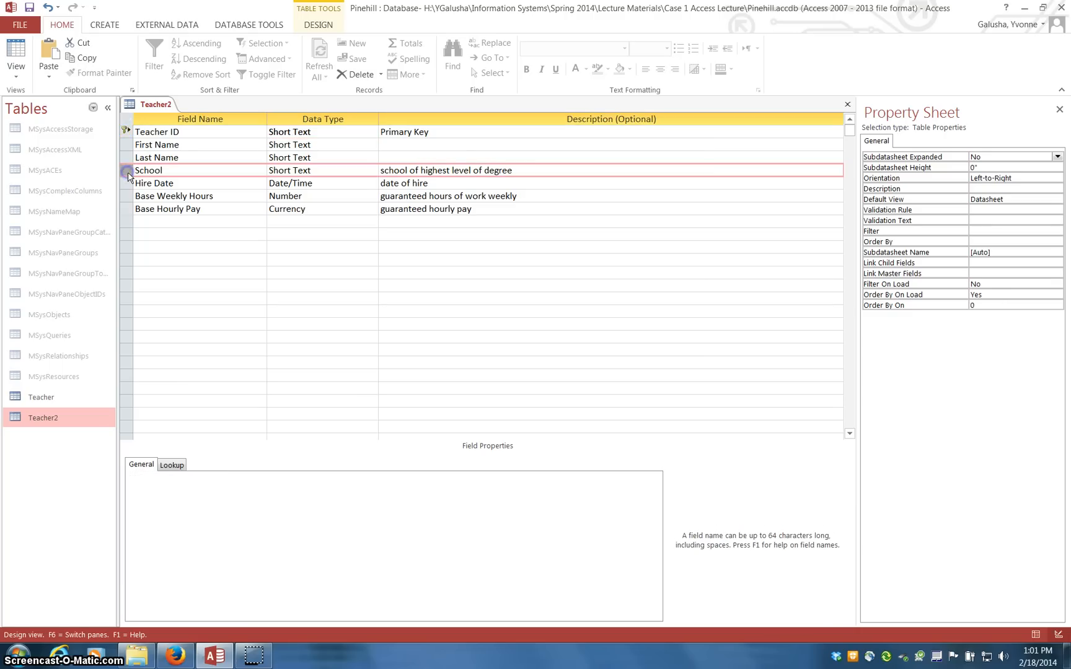
Insert a Degree field above School with field size 4.
click(148, 170)
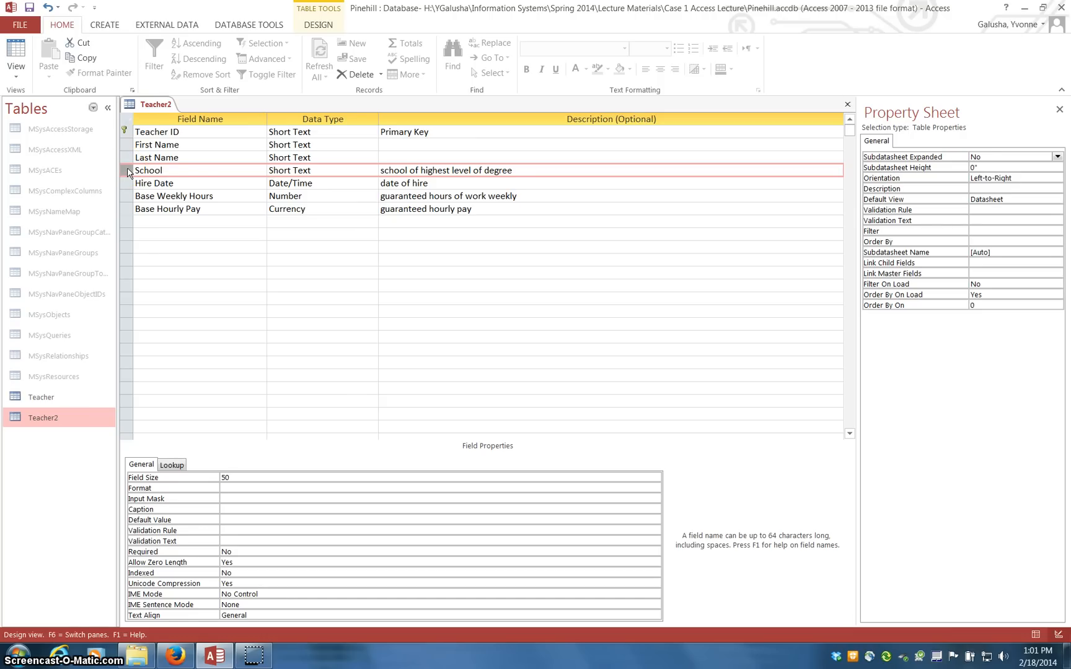
right_click(128, 169)
text(D)
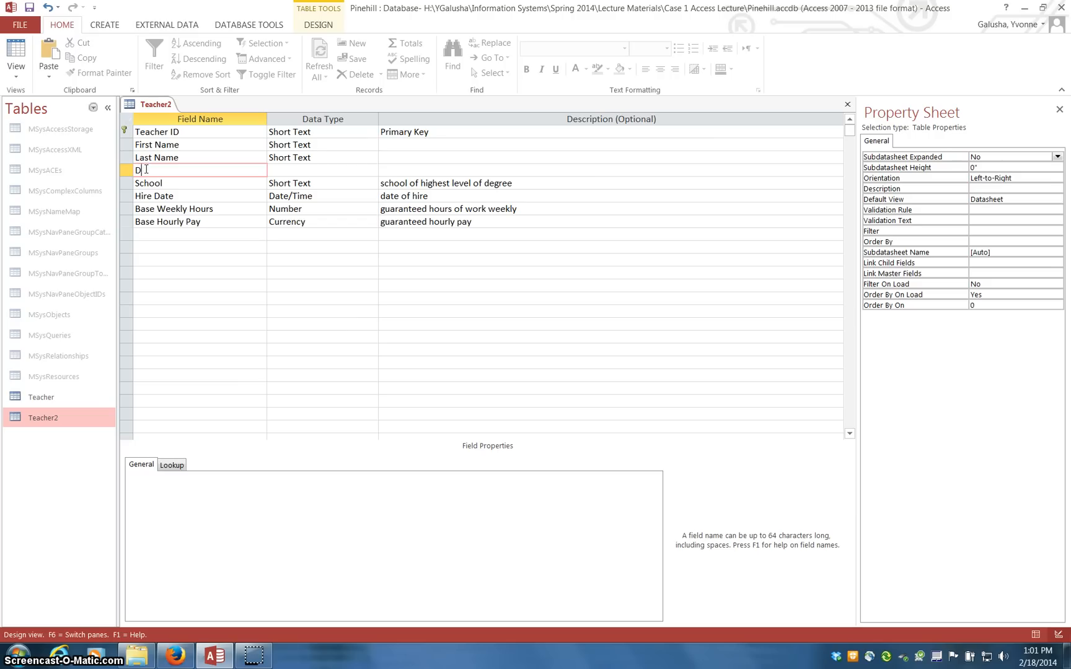
text(egree)
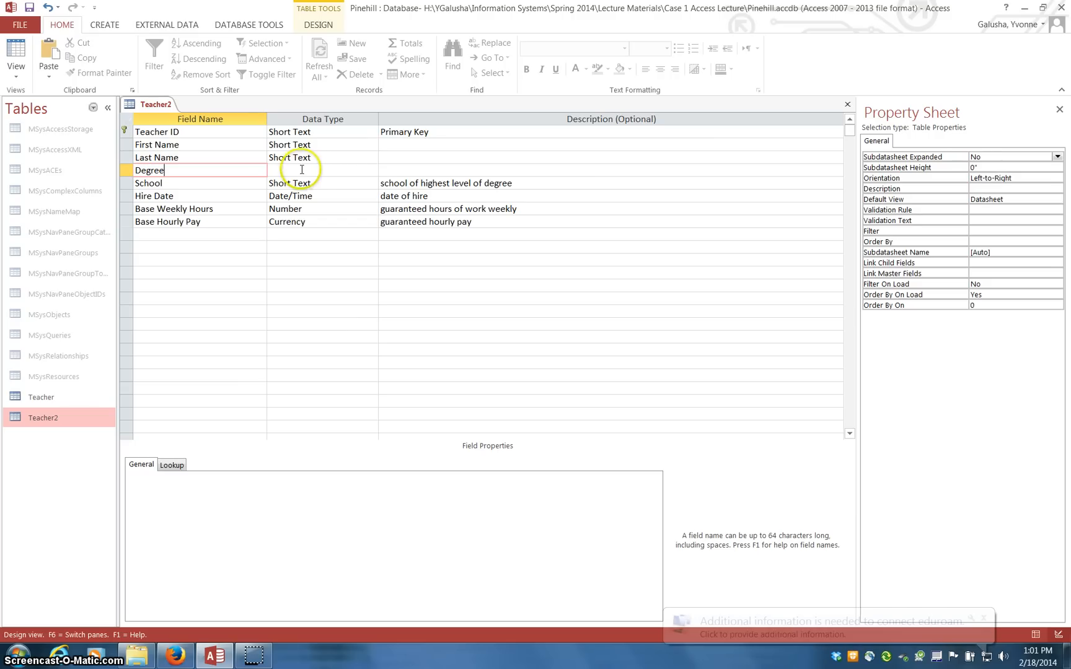
click(317, 170)
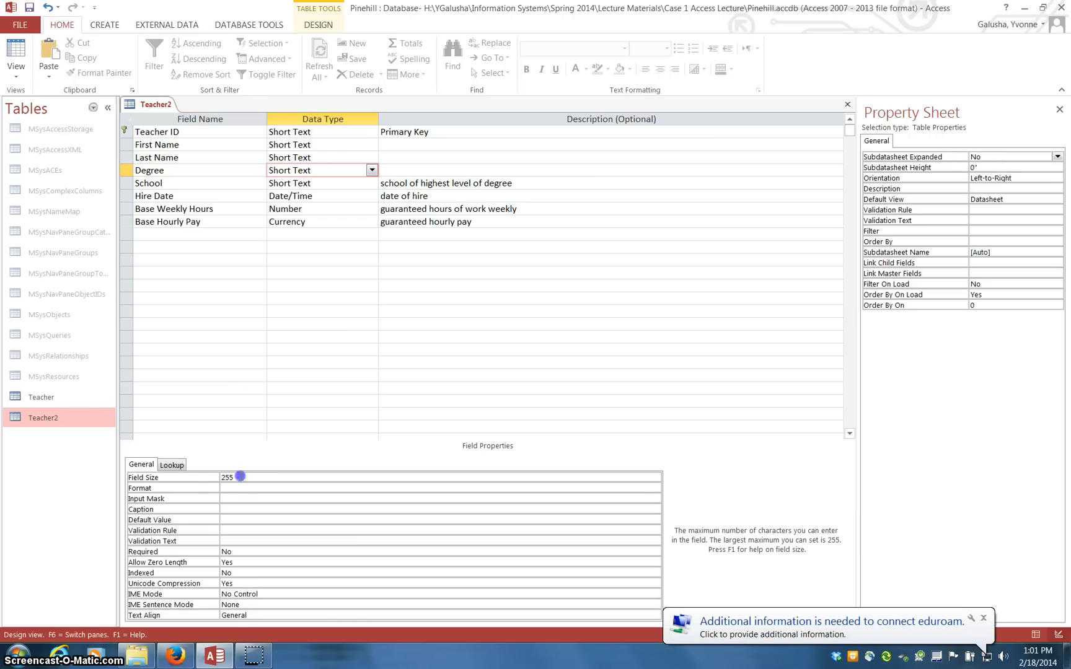
text(4)
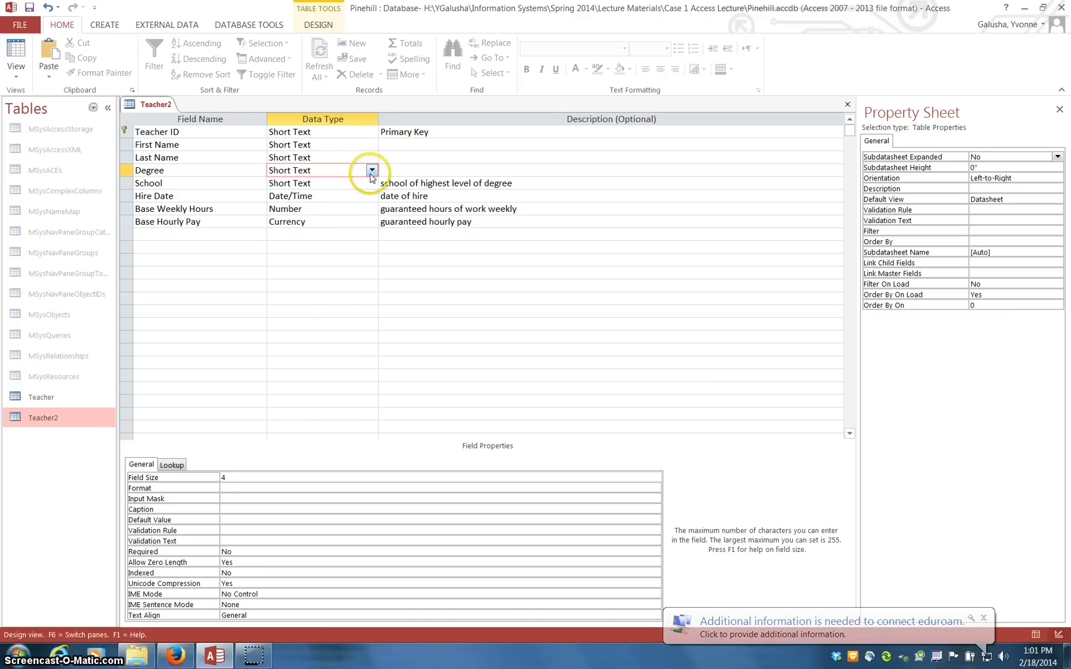
Change Degree's data type to Lookup Wizard to start building its lookup.
click(372, 170)
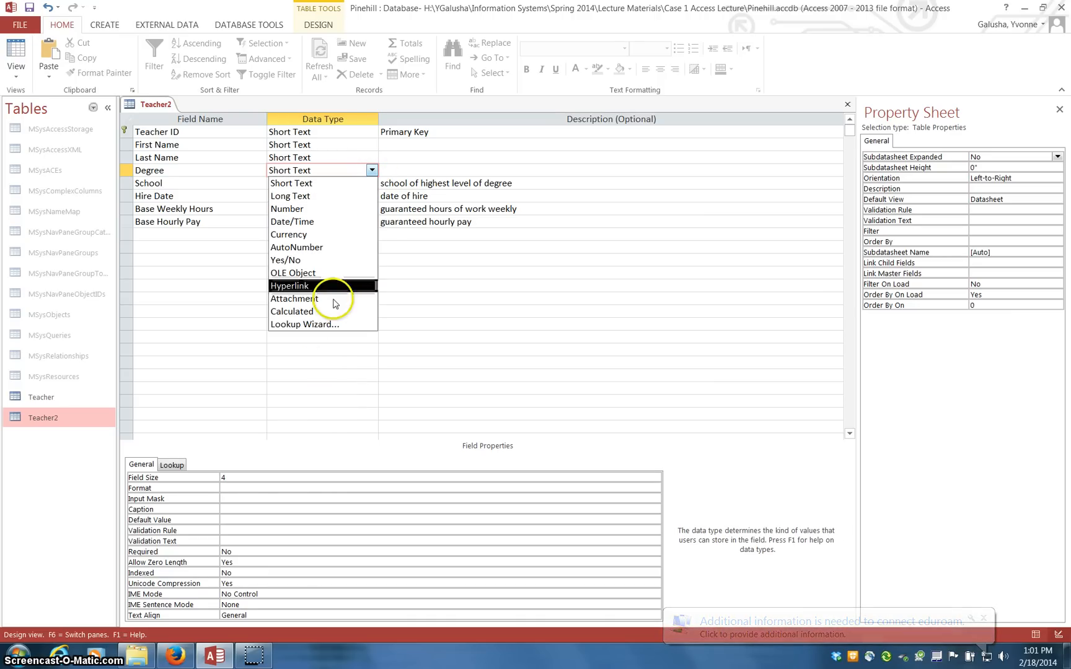
click(305, 324)
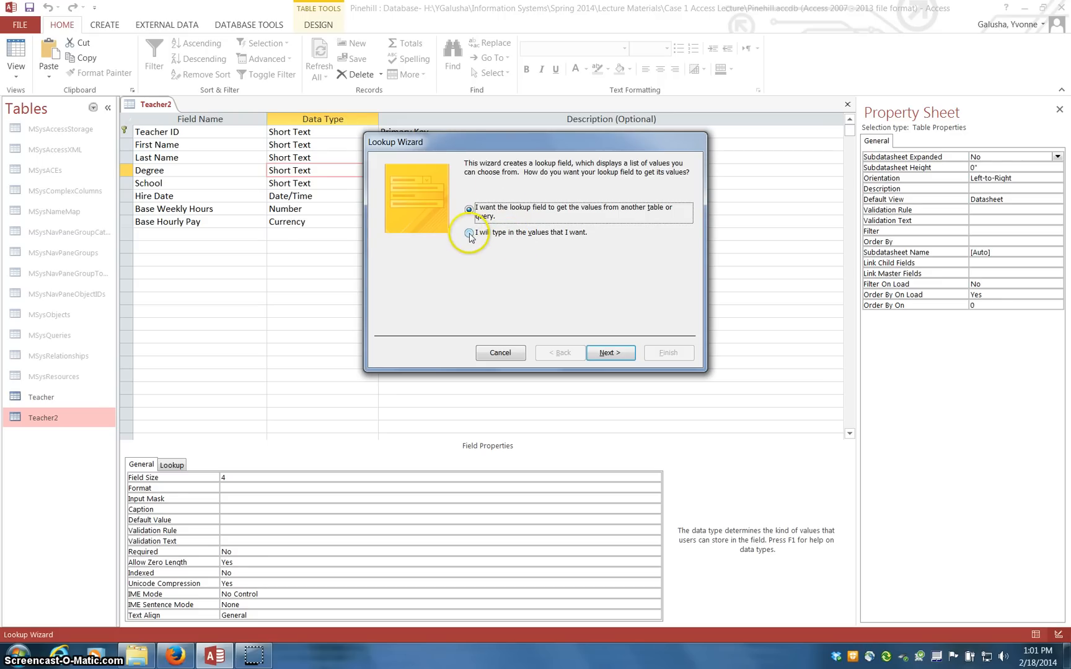
Choose to type in the values and enter the degrees BA, BM, DMA, MM, Phd.
click(470, 232)
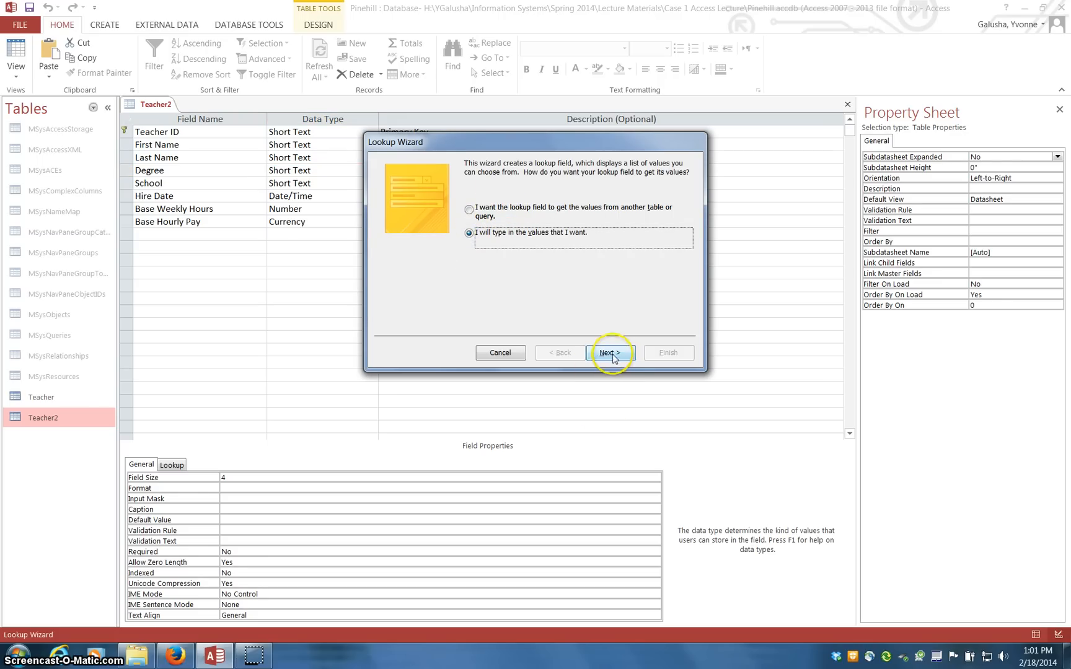
click(610, 352)
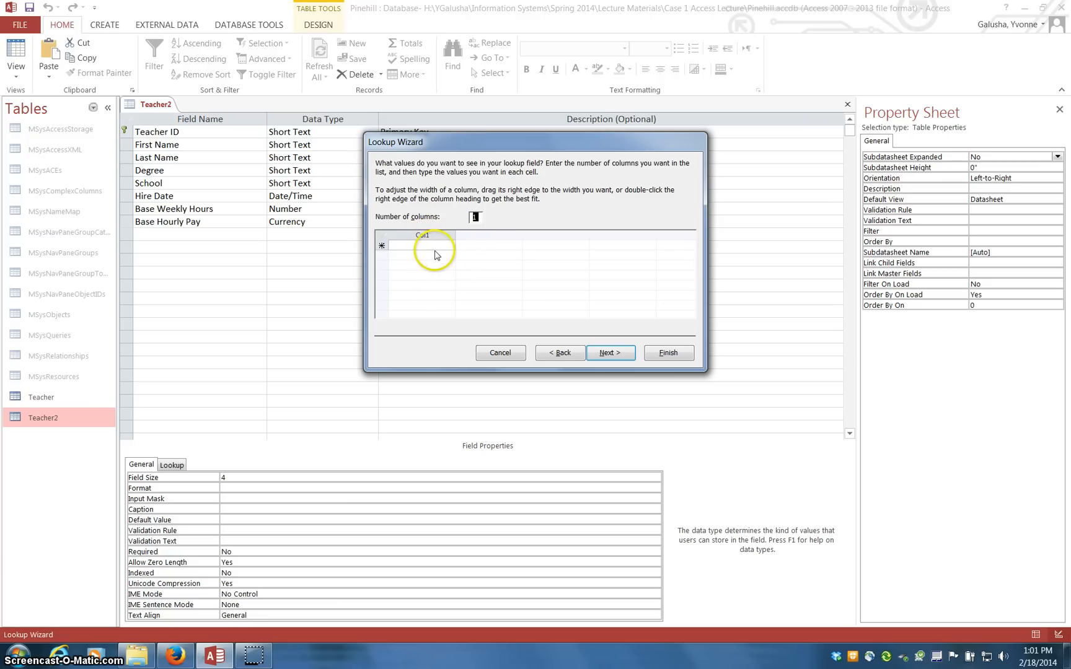
click(422, 245)
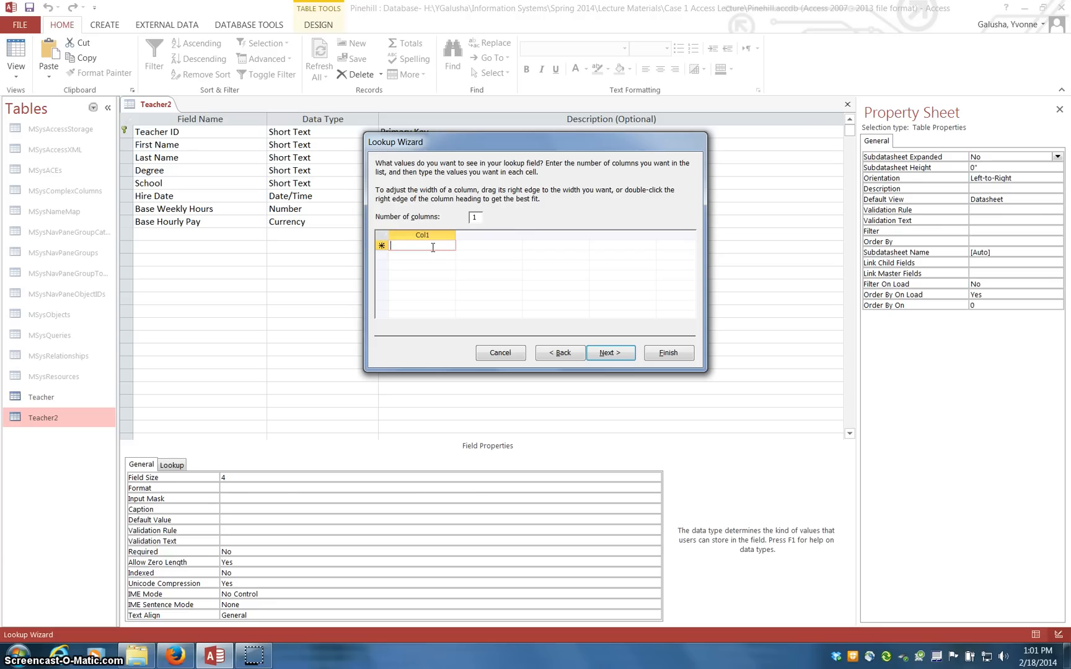
text(BA)
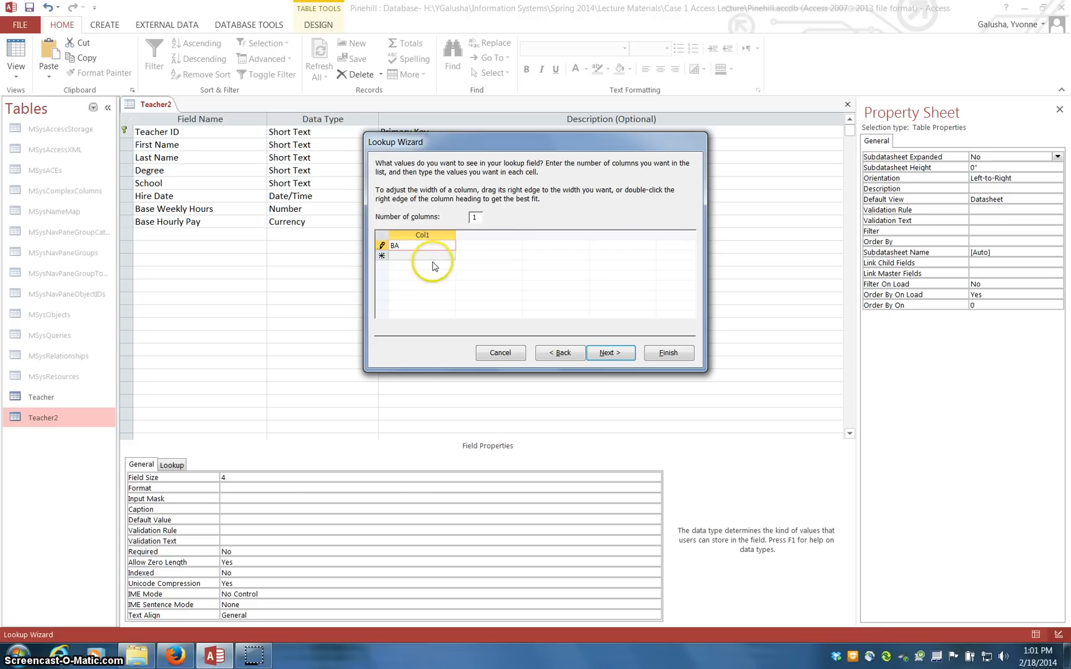
click(419, 256)
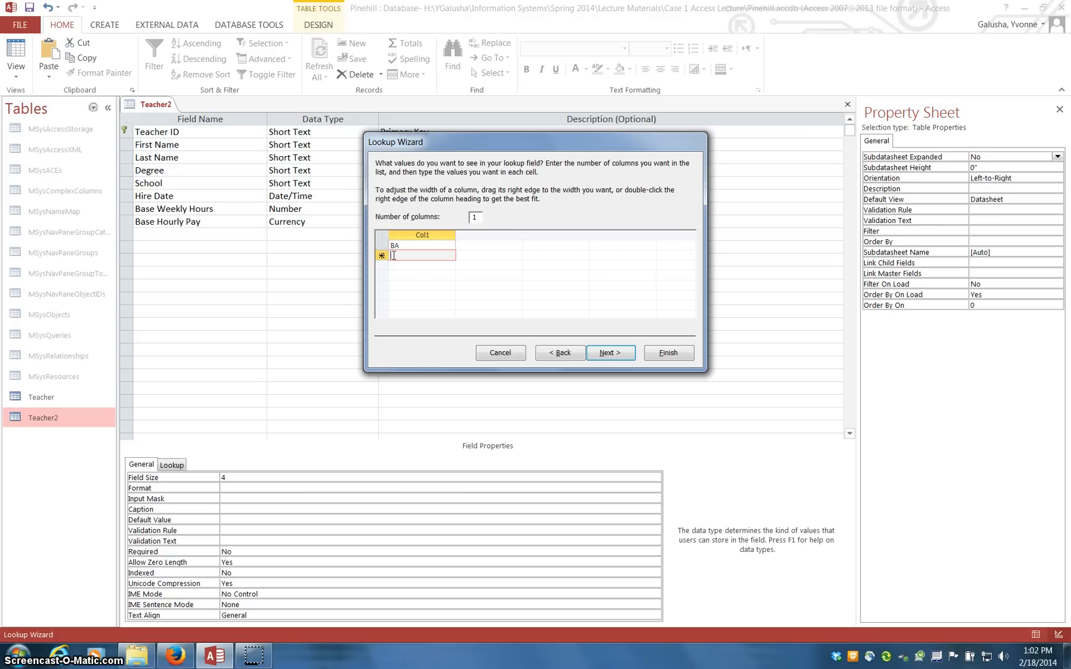
text(BM)
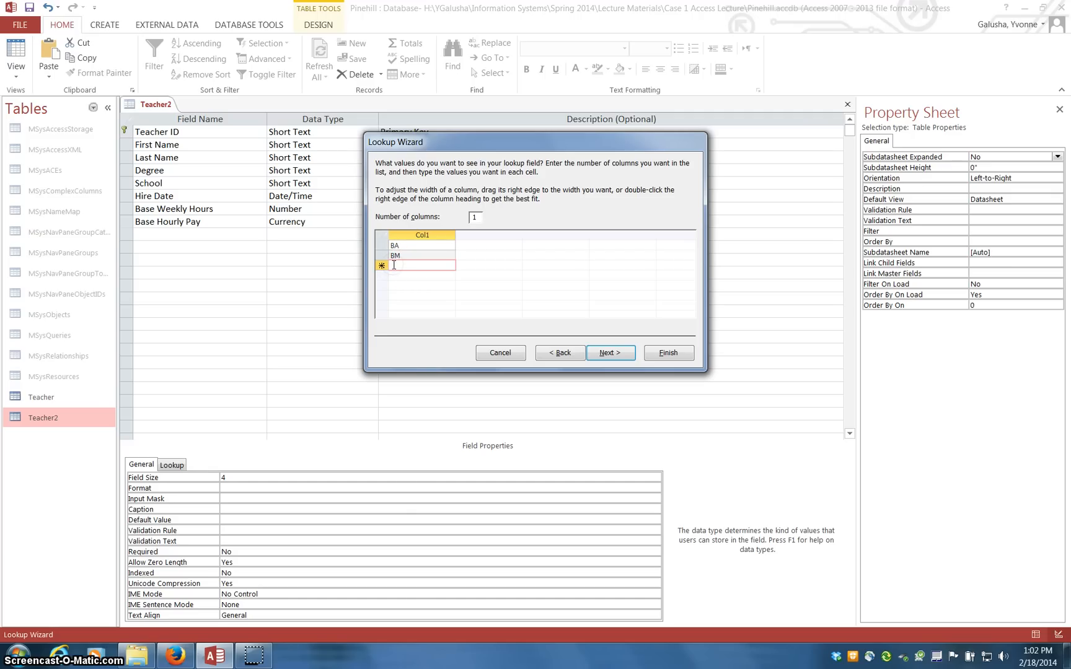
text(DMA)
text(Phd)
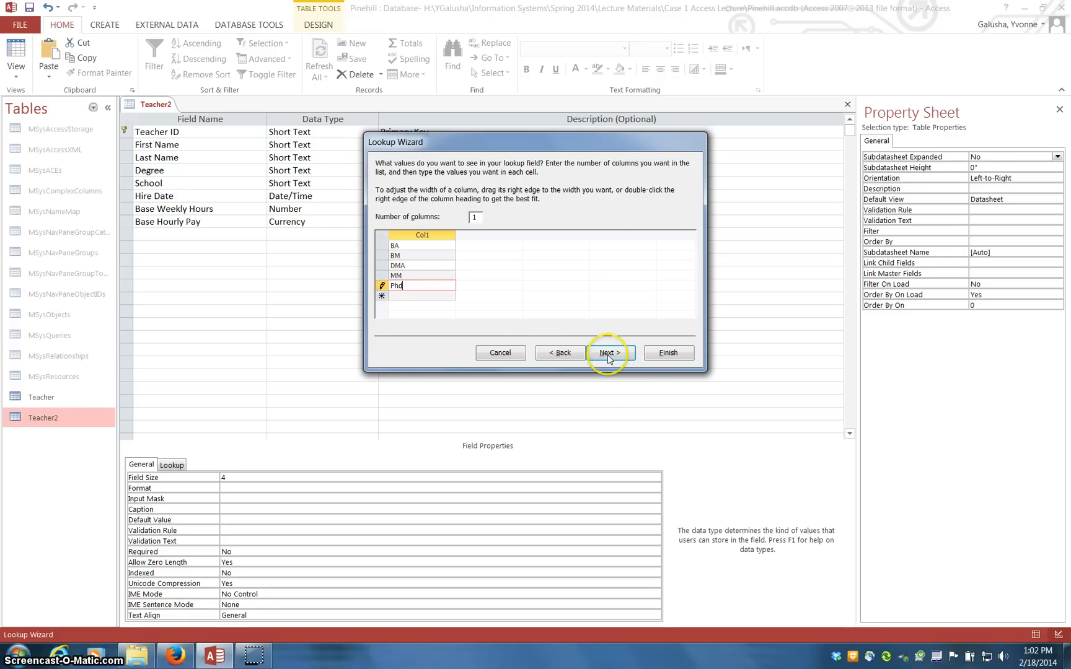
Limit Degree entries to the list and finish the Lookup Wizard.
click(610, 352)
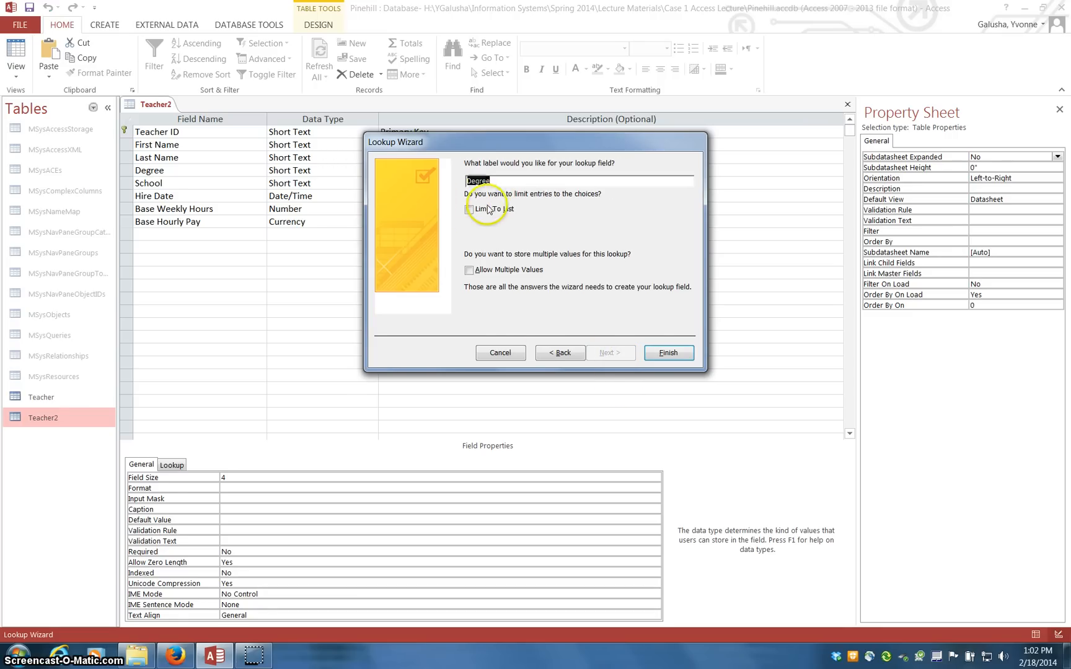
click(470, 209)
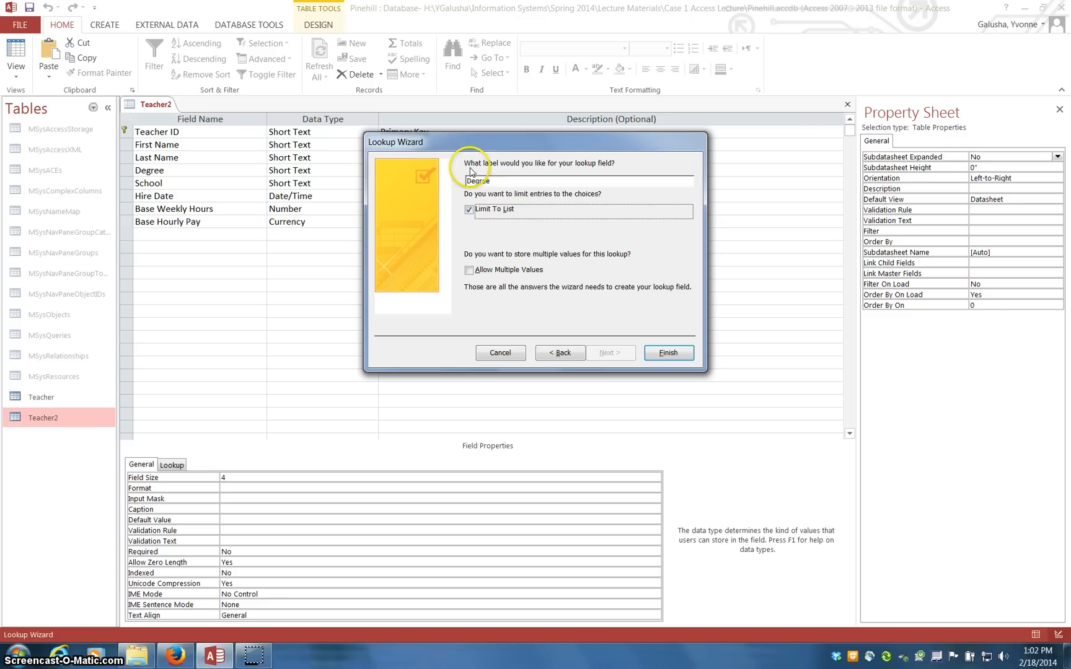
mouse_move(546, 343)
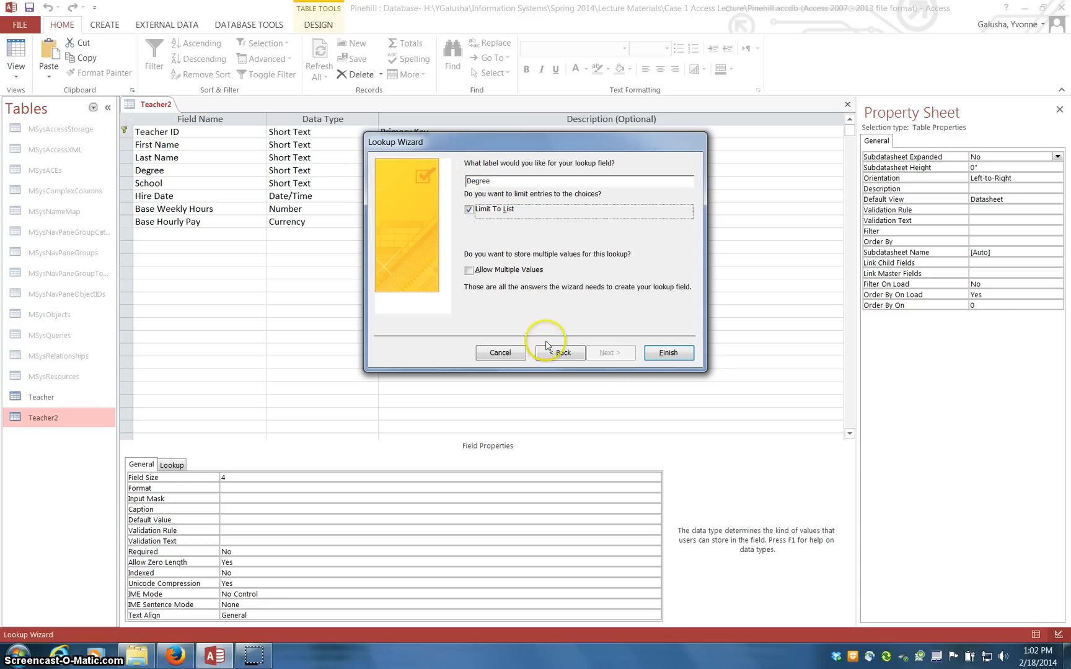
click(667, 354)
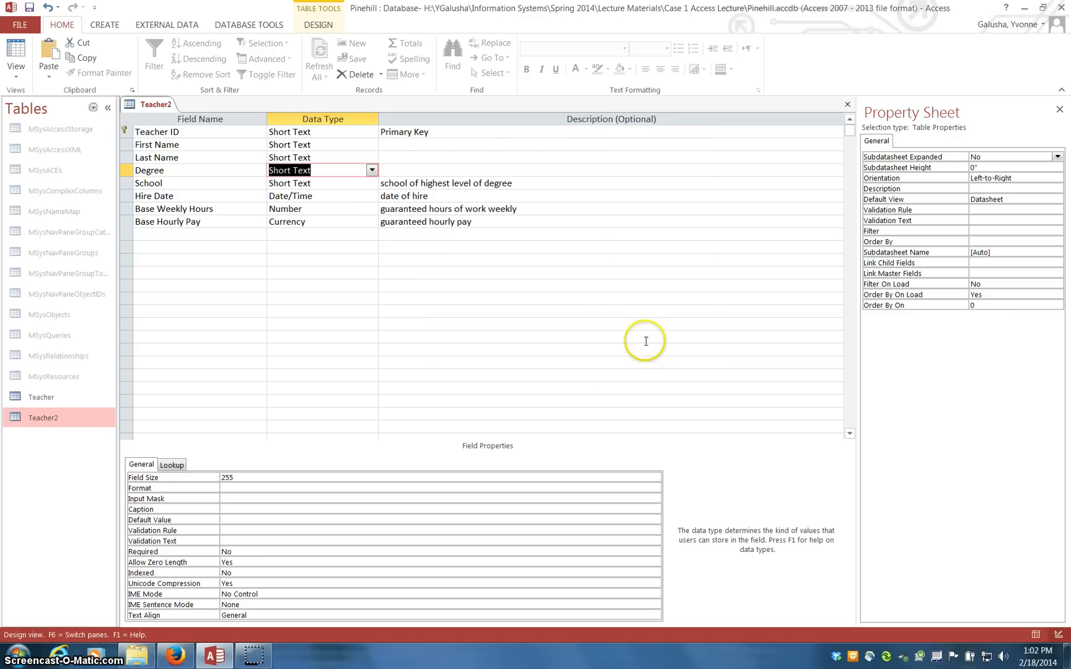
click(16, 55)
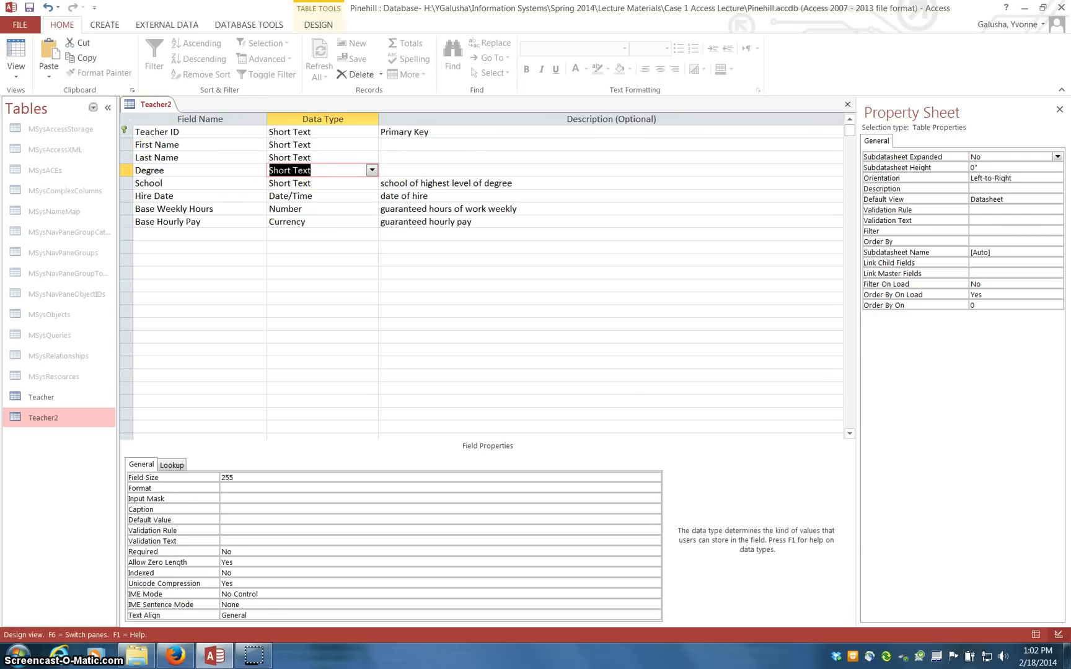
Switch Teacher2 to Datasheet view, saving the table when prompted.
click(14, 57)
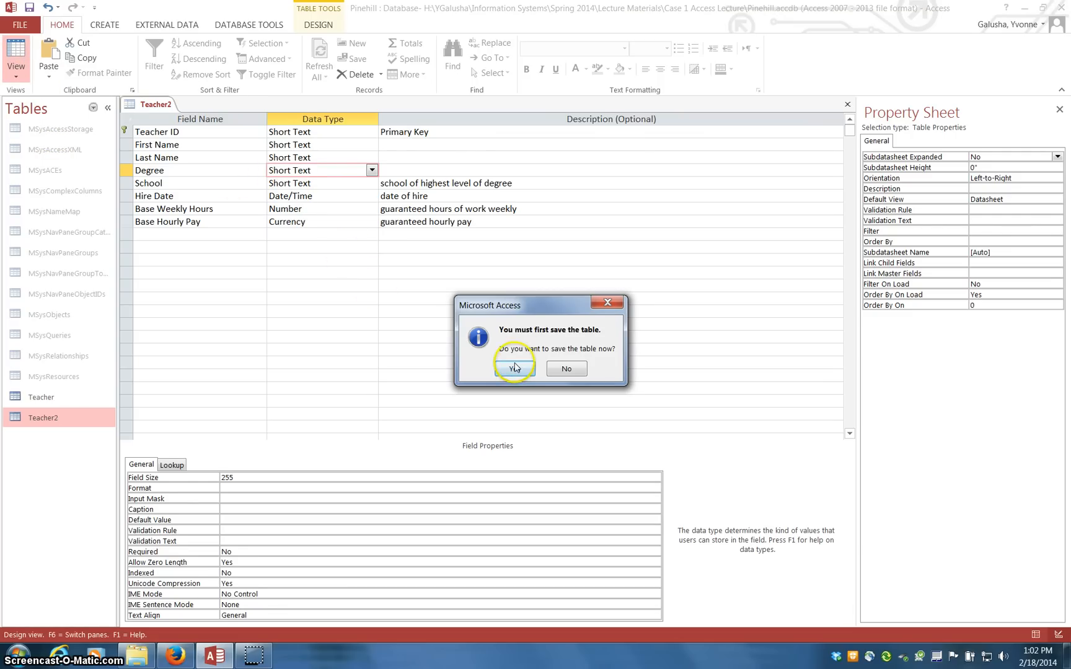
click(512, 368)
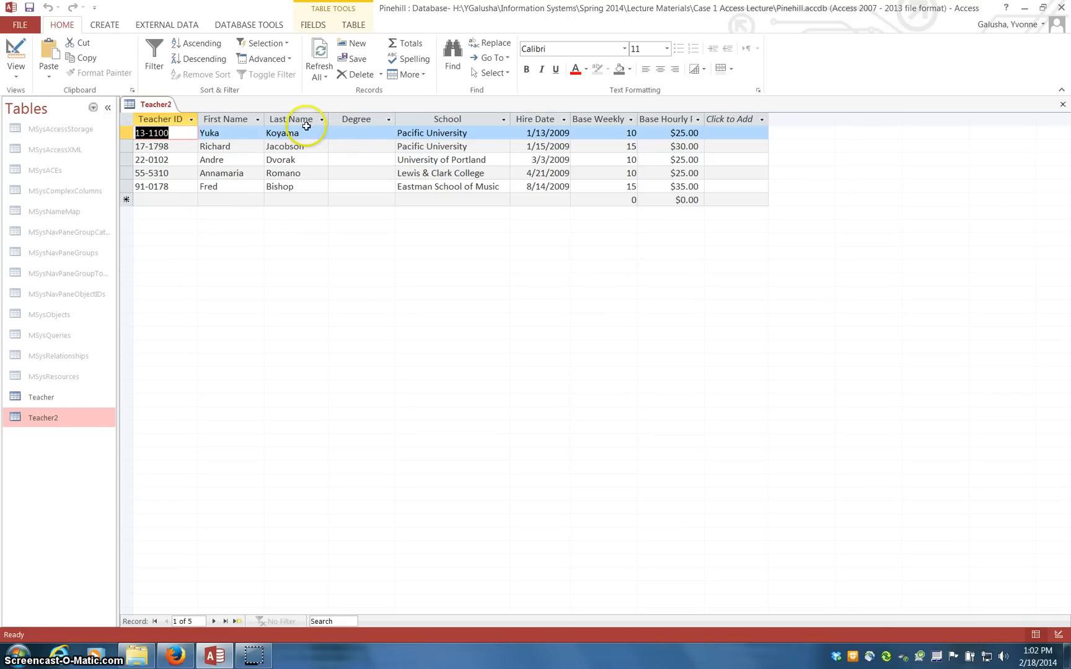
mouse_move(380, 133)
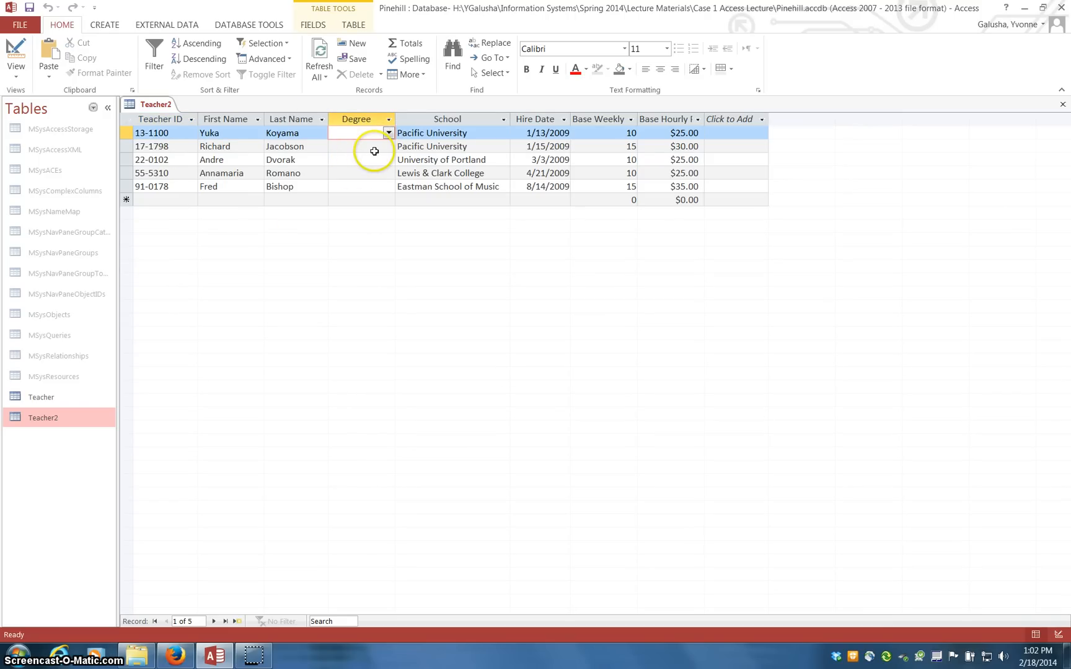
Choose BA for the fourth teacher's Degree and DMA for the fifth.
click(359, 133)
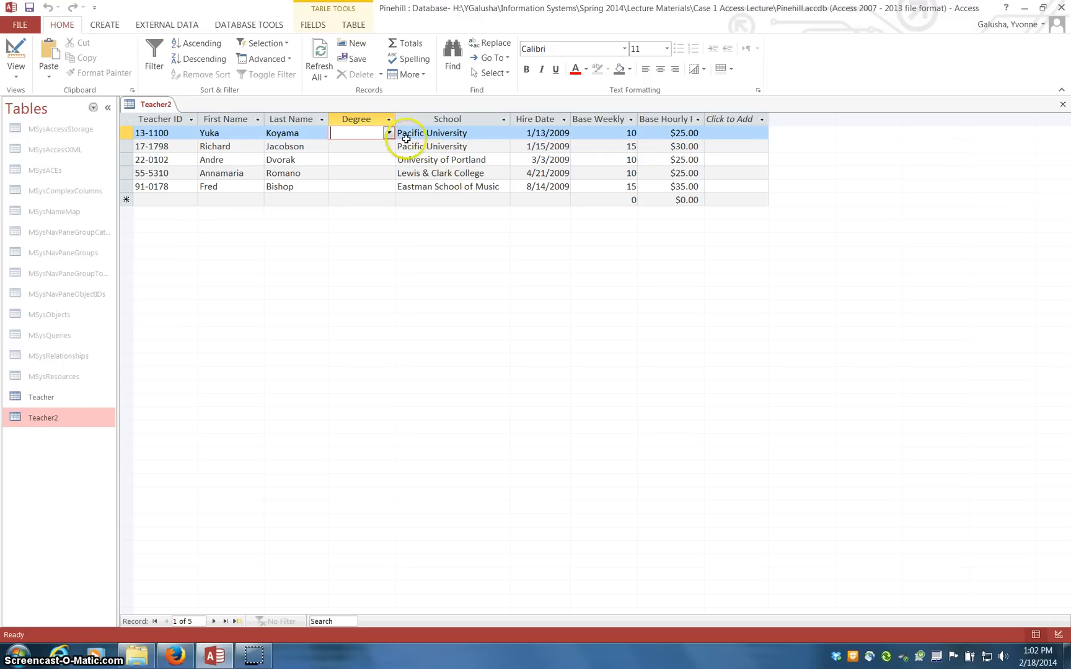
click(389, 132)
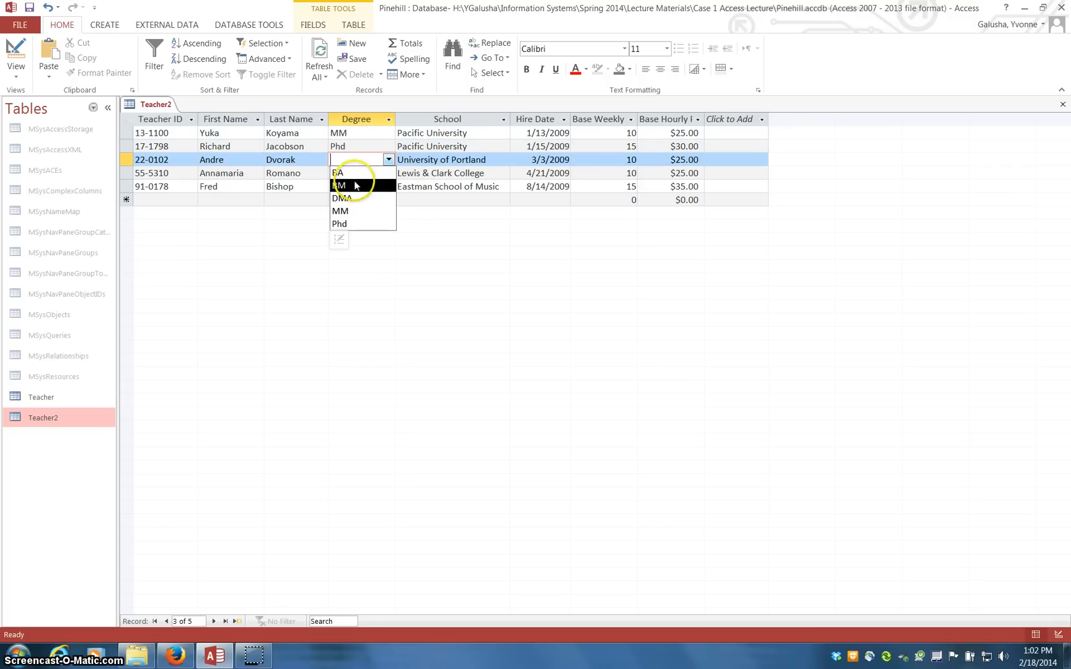
click(340, 184)
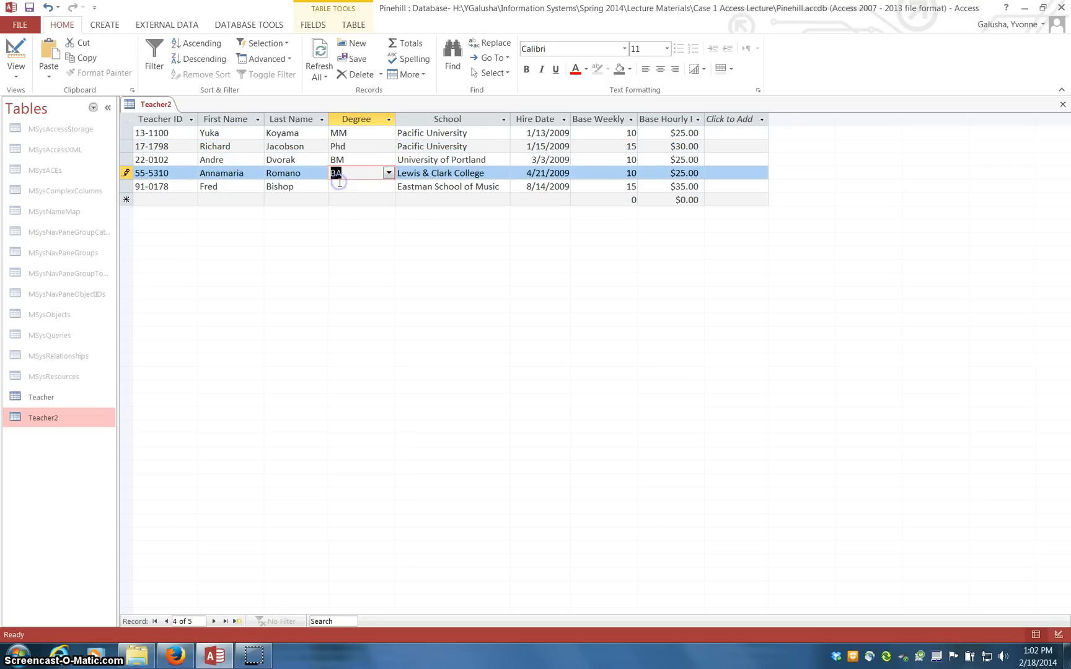
click(388, 186)
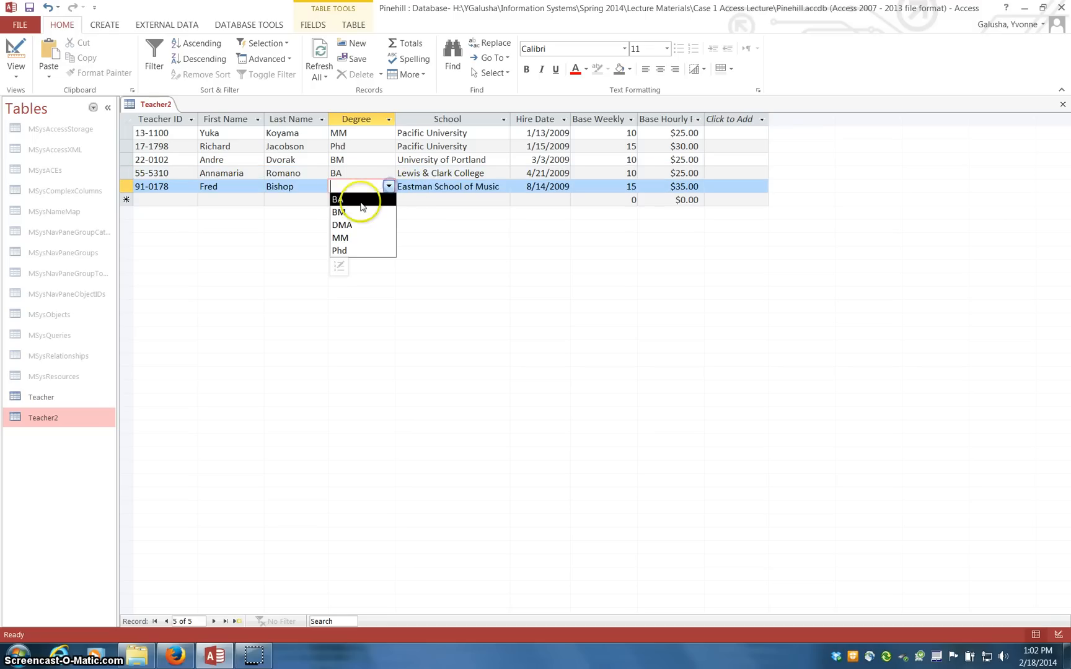
click(342, 225)
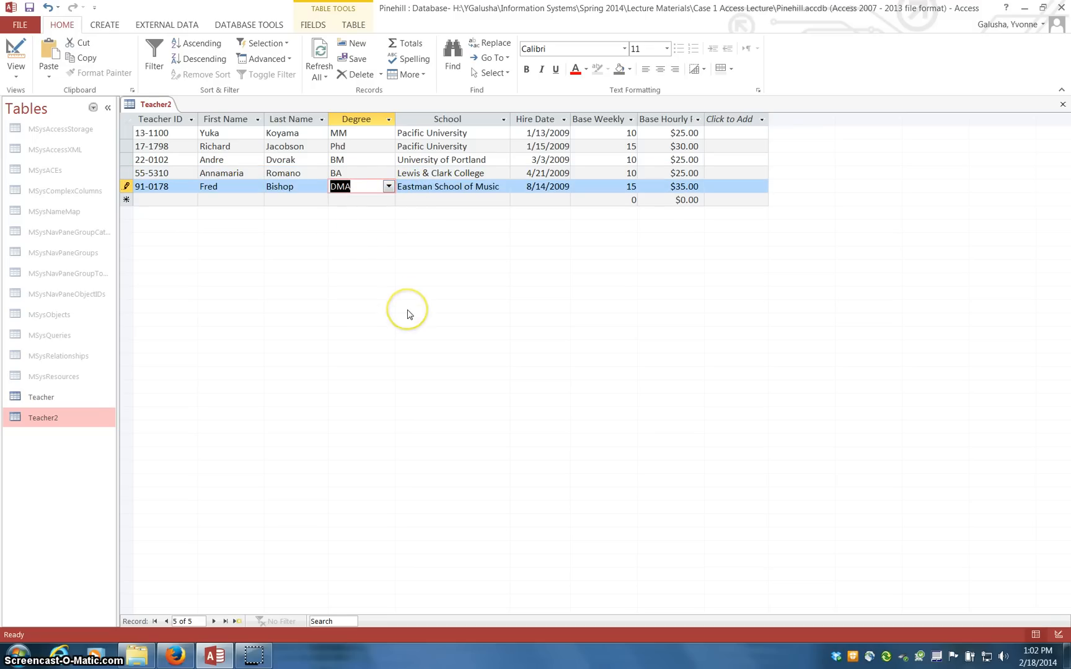
mouse_move(114, 93)
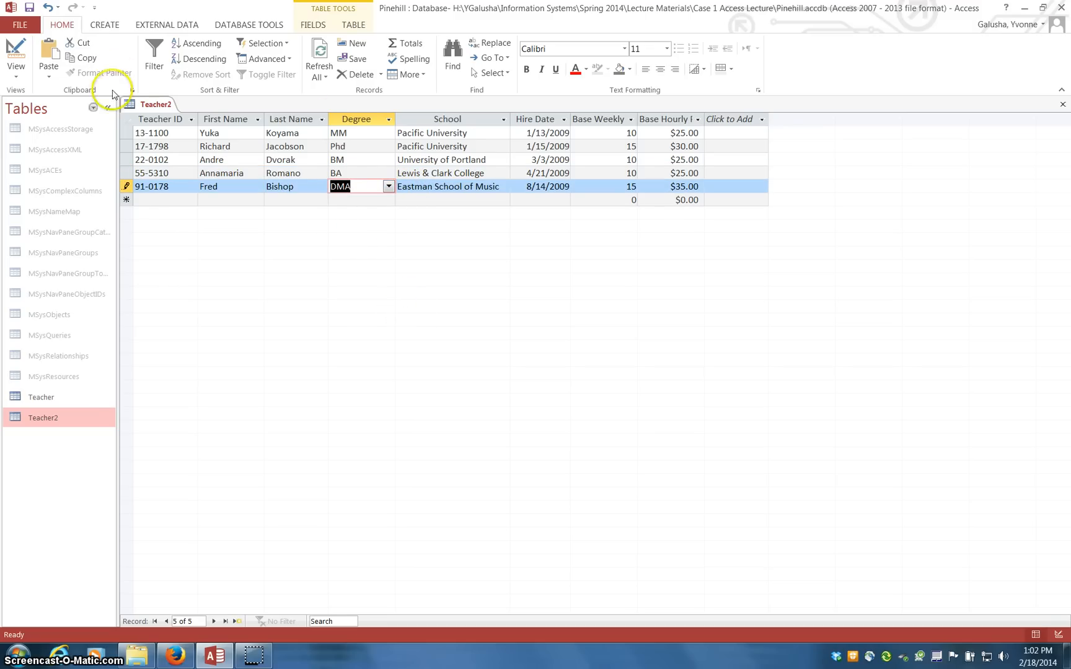
mouse_move(1061, 104)
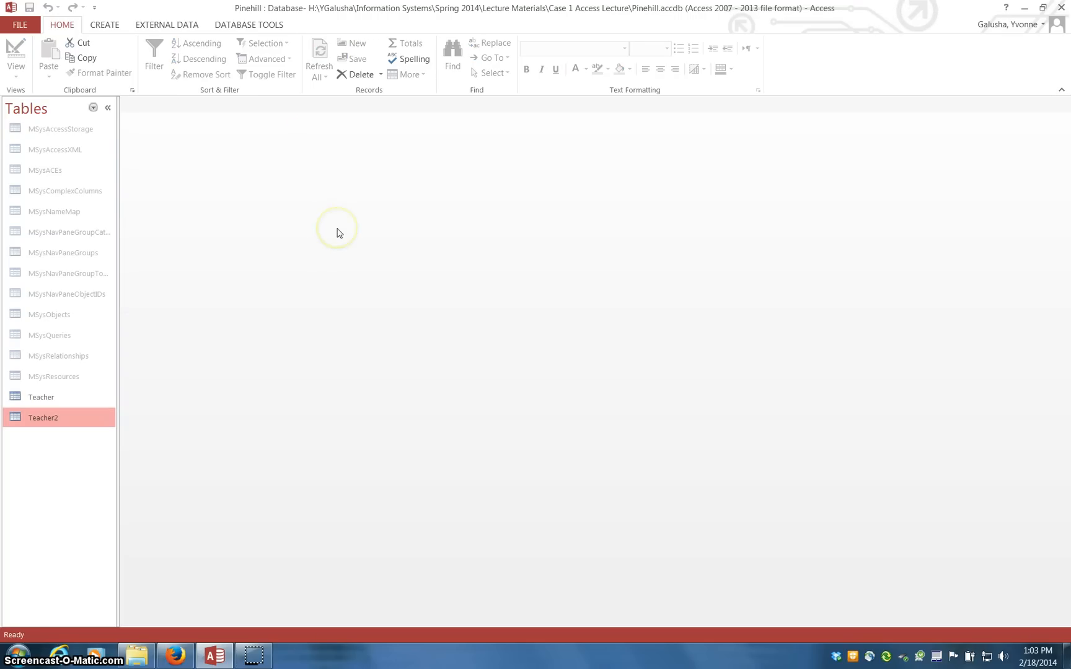
mouse_move(130, 135)
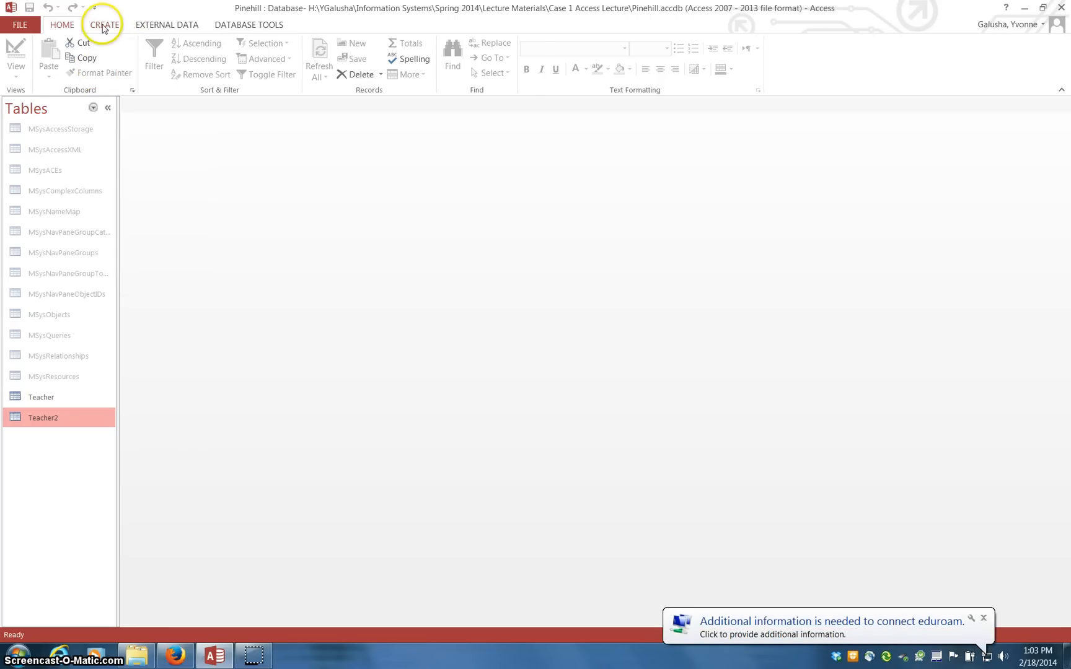
Launch the Form Wizard from the Create ribbon.
click(105, 25)
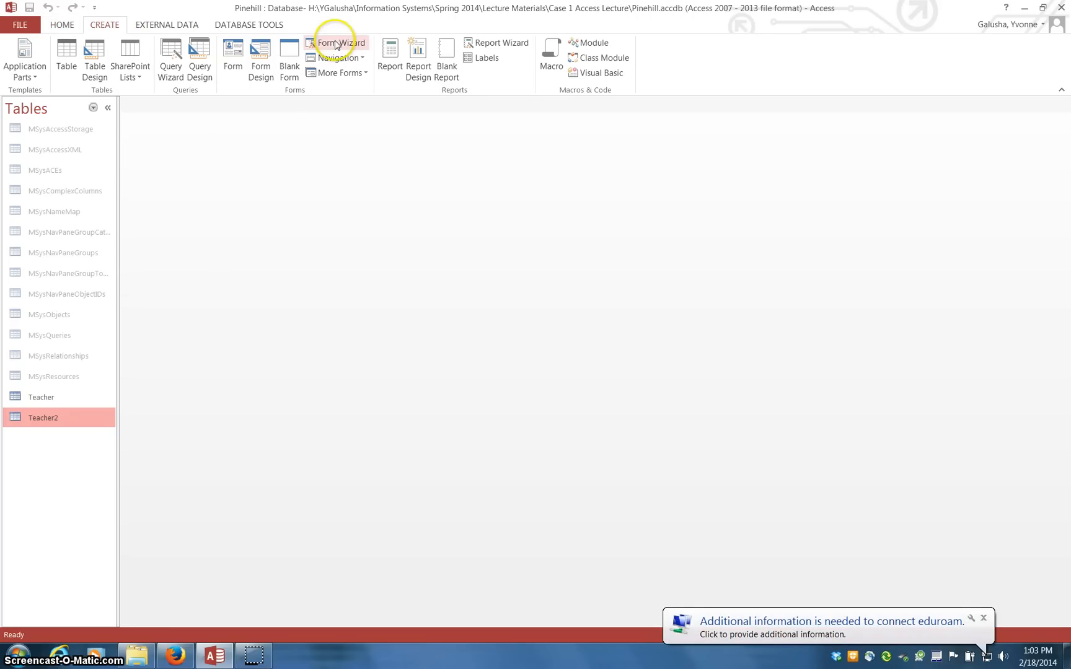
click(340, 42)
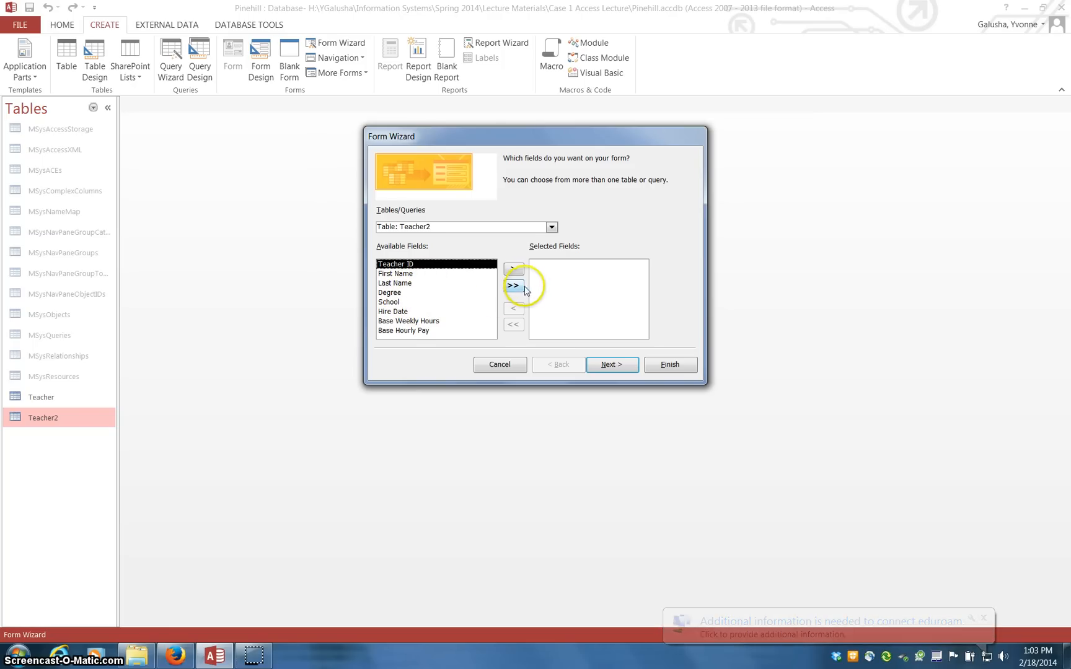
Add all Teacher2 fields, keep the Columnar layout and finish as Teacher4.
click(513, 285)
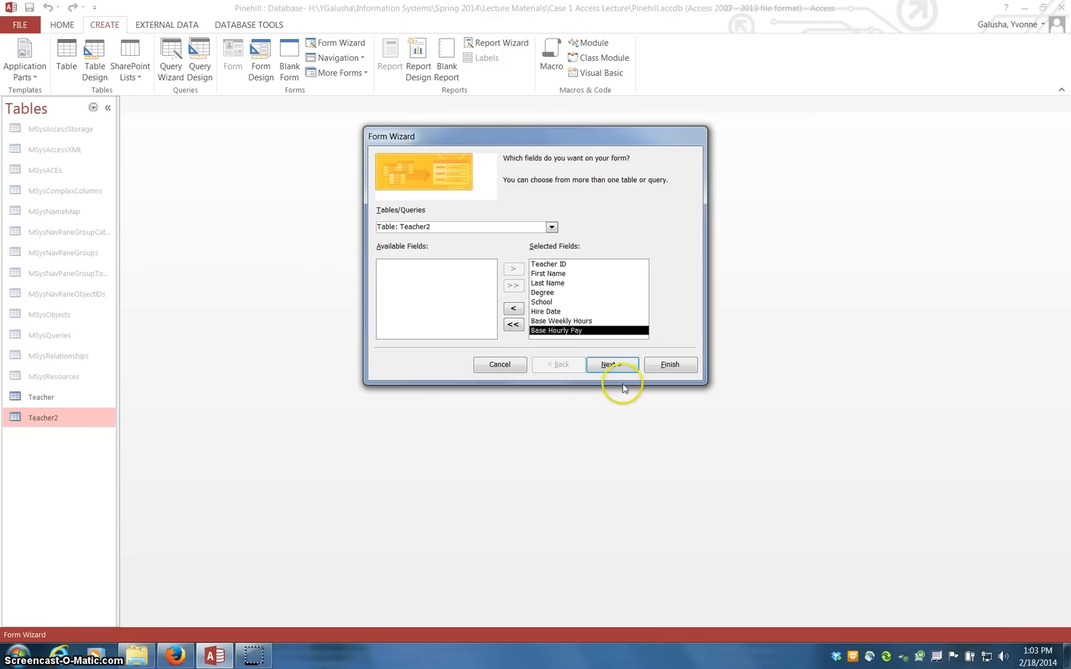
click(611, 365)
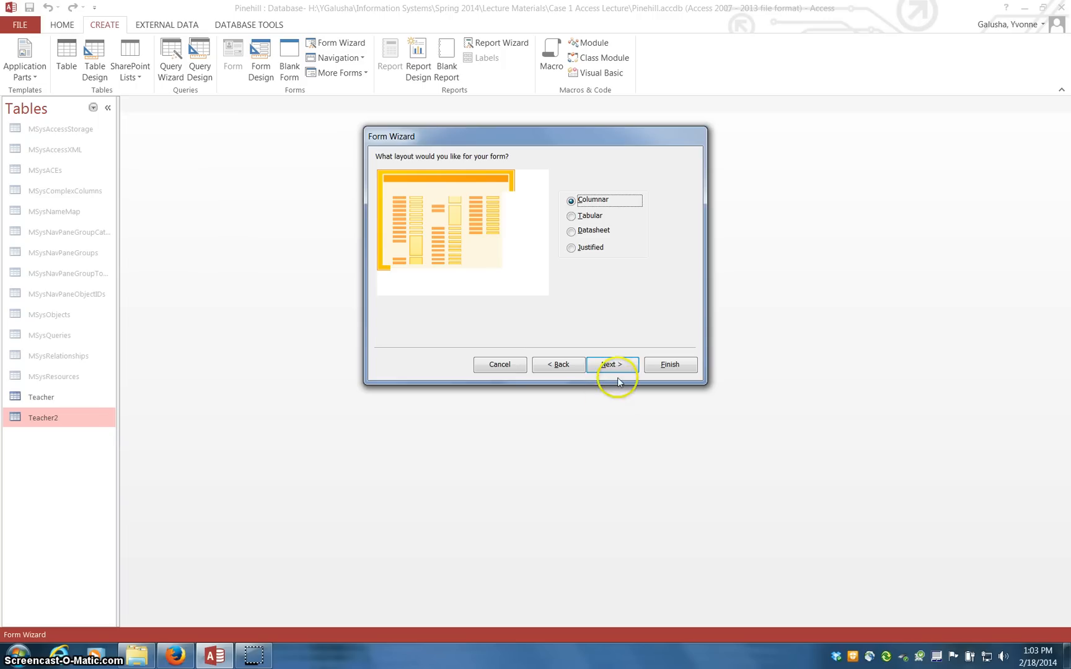
click(607, 364)
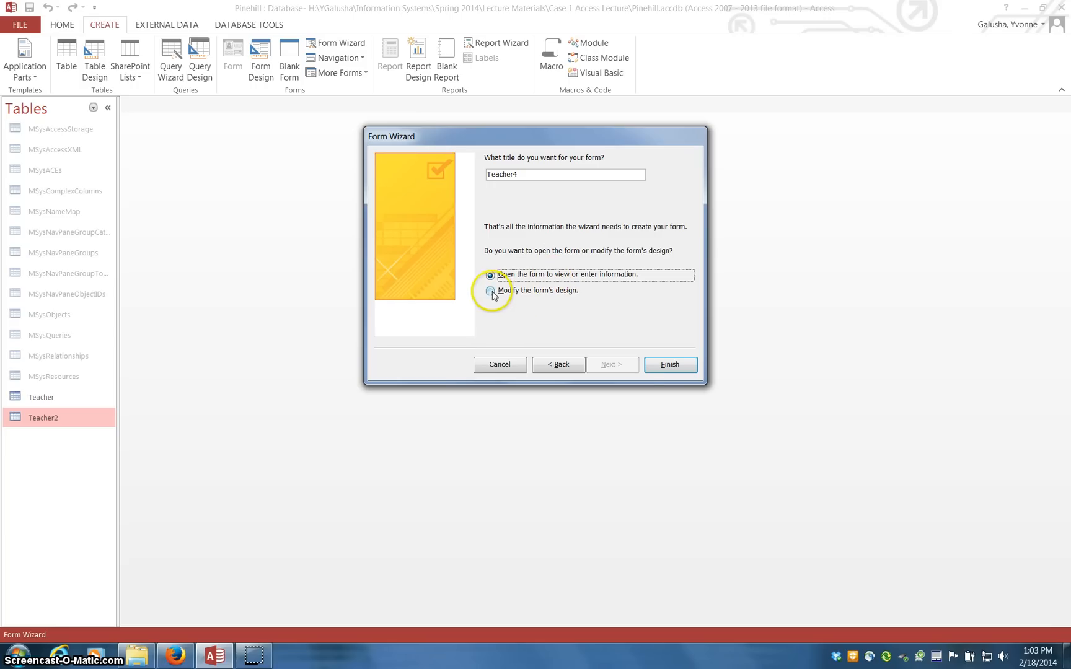
click(669, 364)
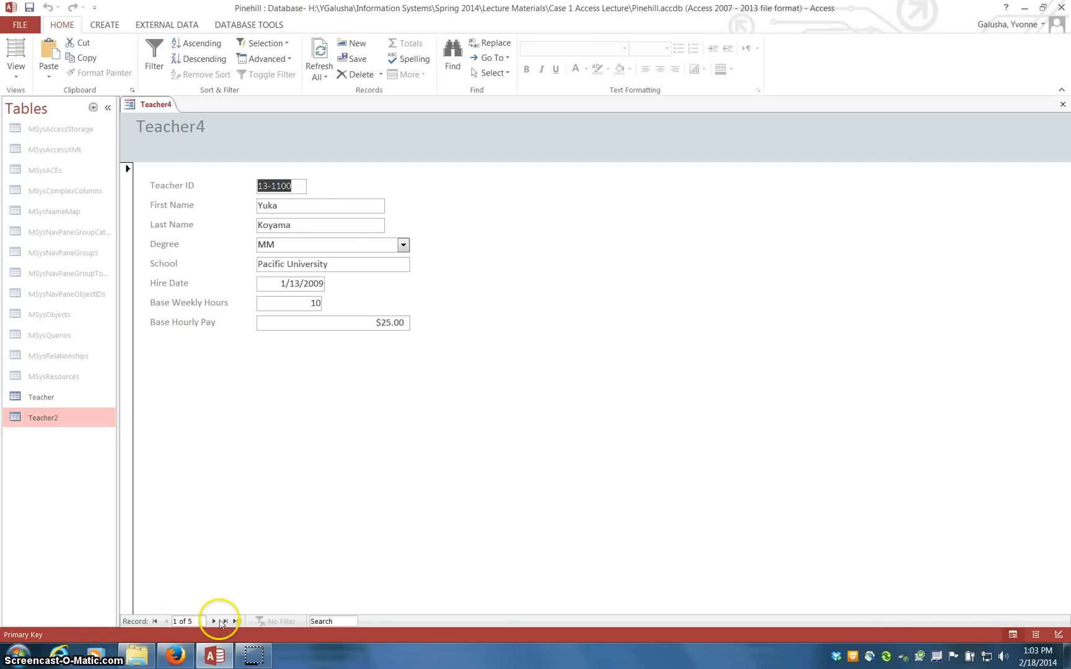
mouse_move(176, 355)
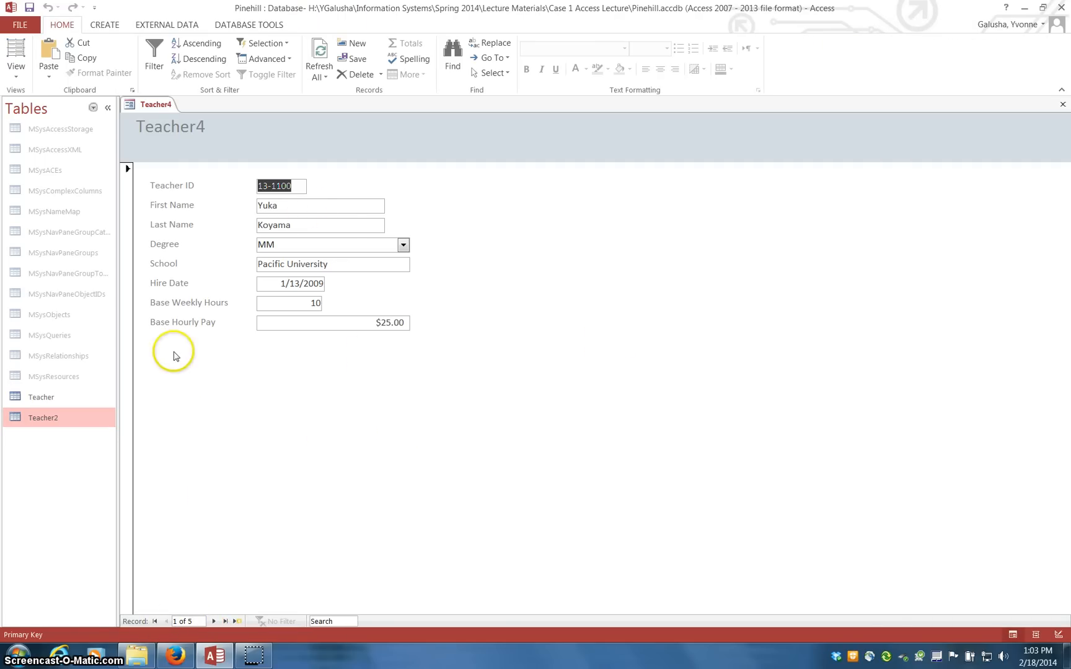
mouse_move(328, 367)
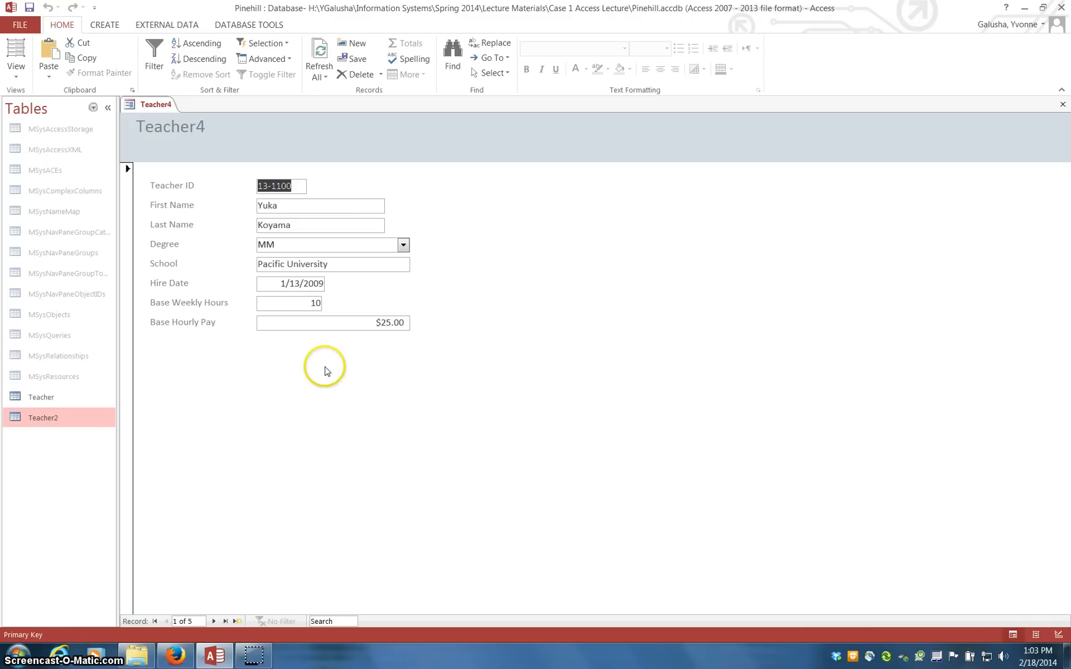
mouse_move(195, 331)
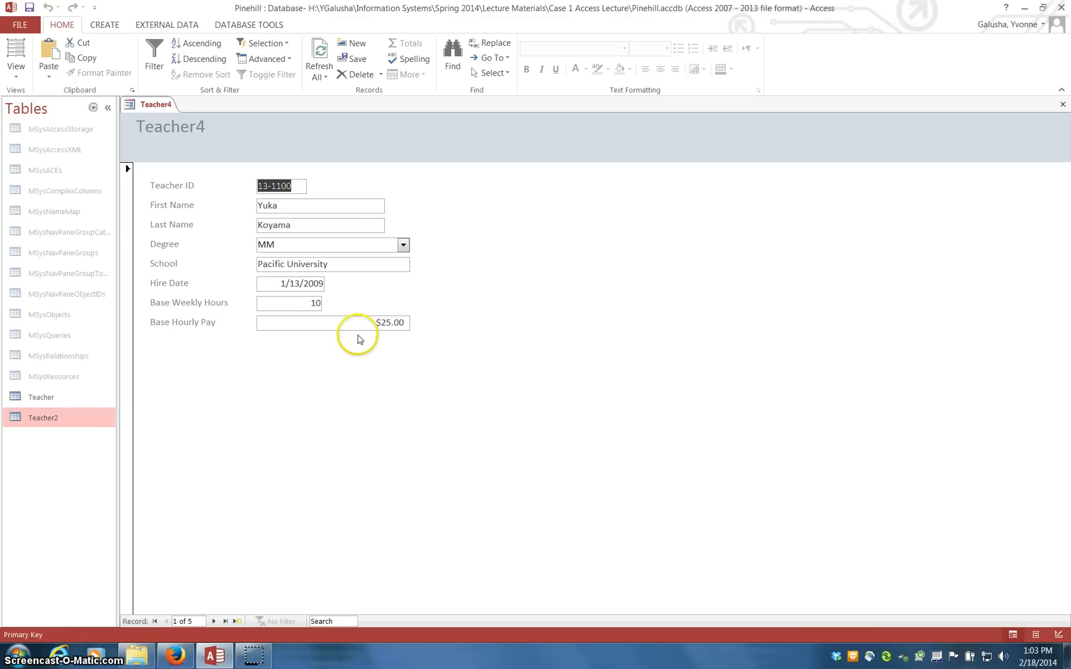
mouse_move(219, 335)
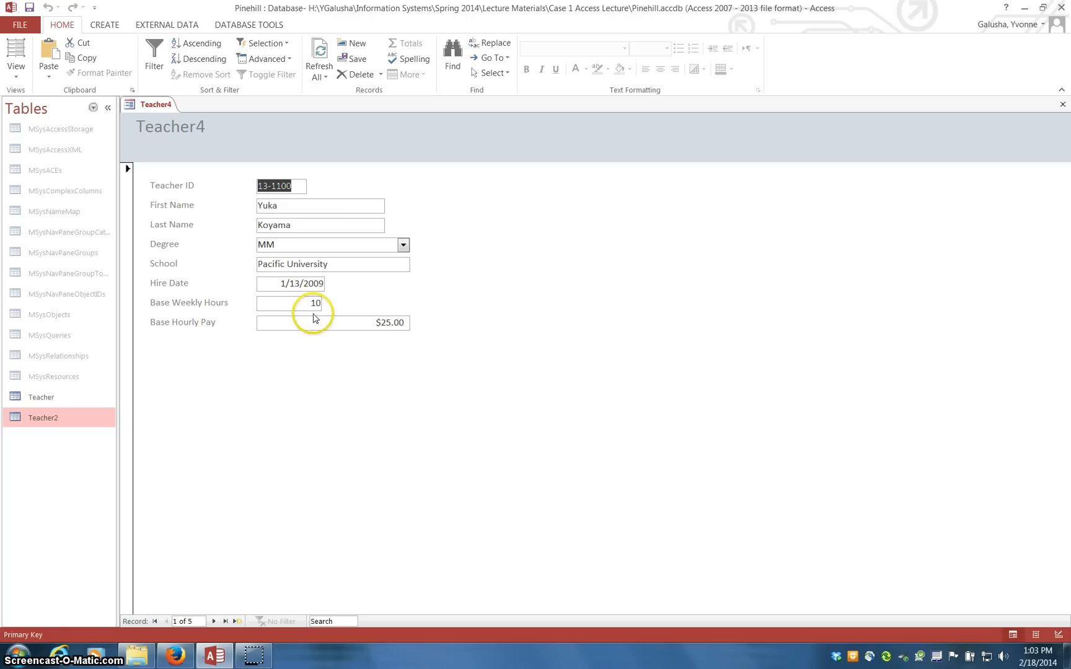
mouse_move(199, 353)
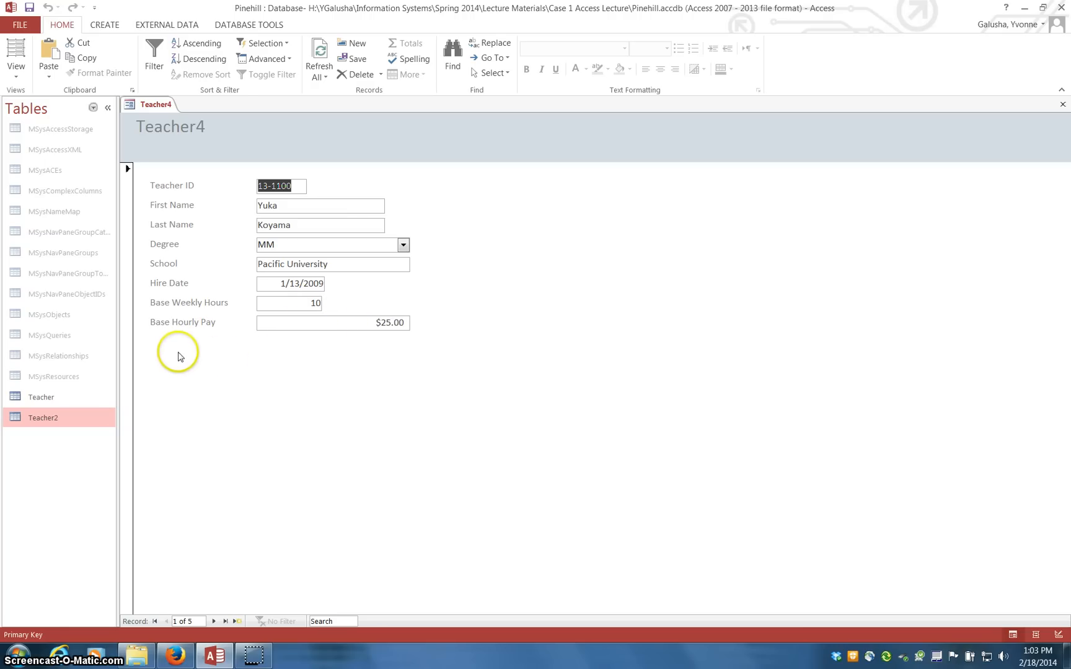
mouse_move(408, 352)
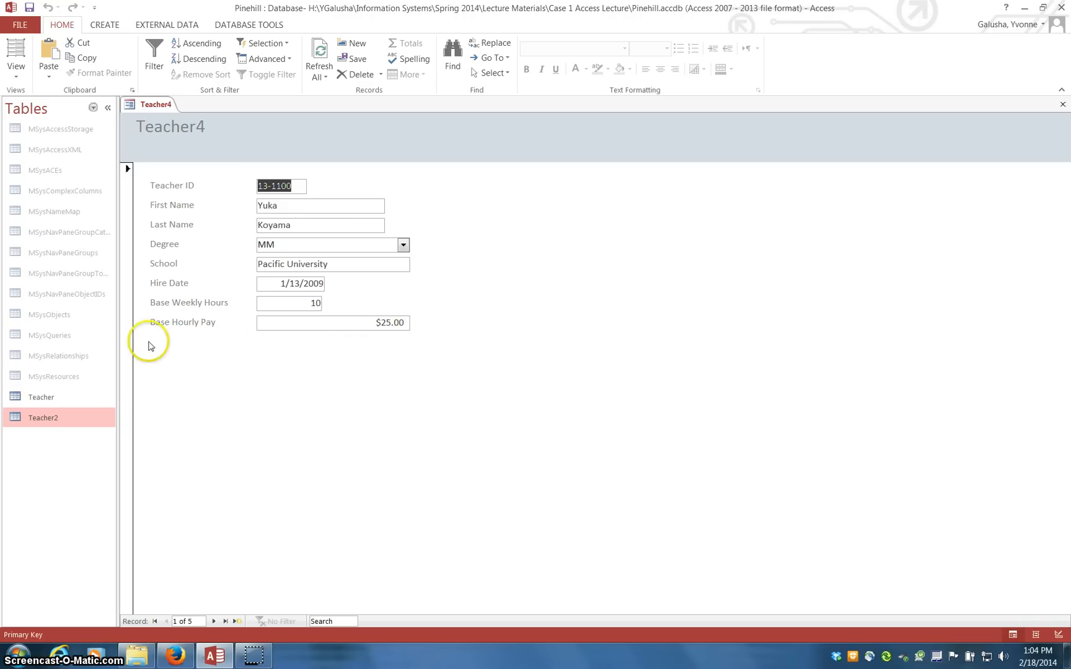
mouse_move(288, 355)
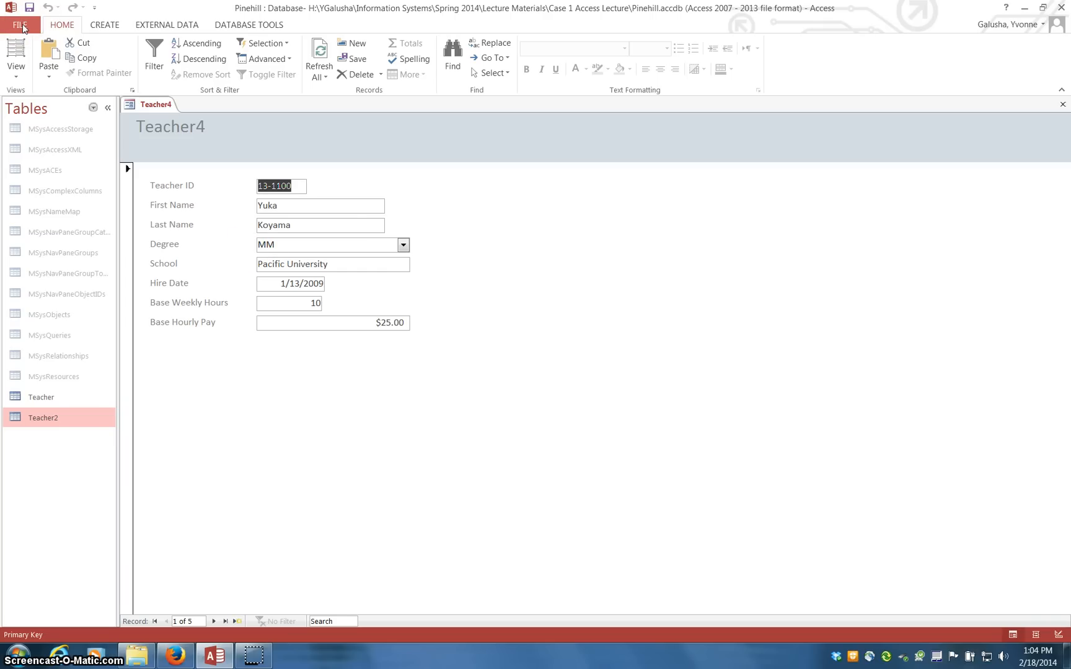
click(21, 25)
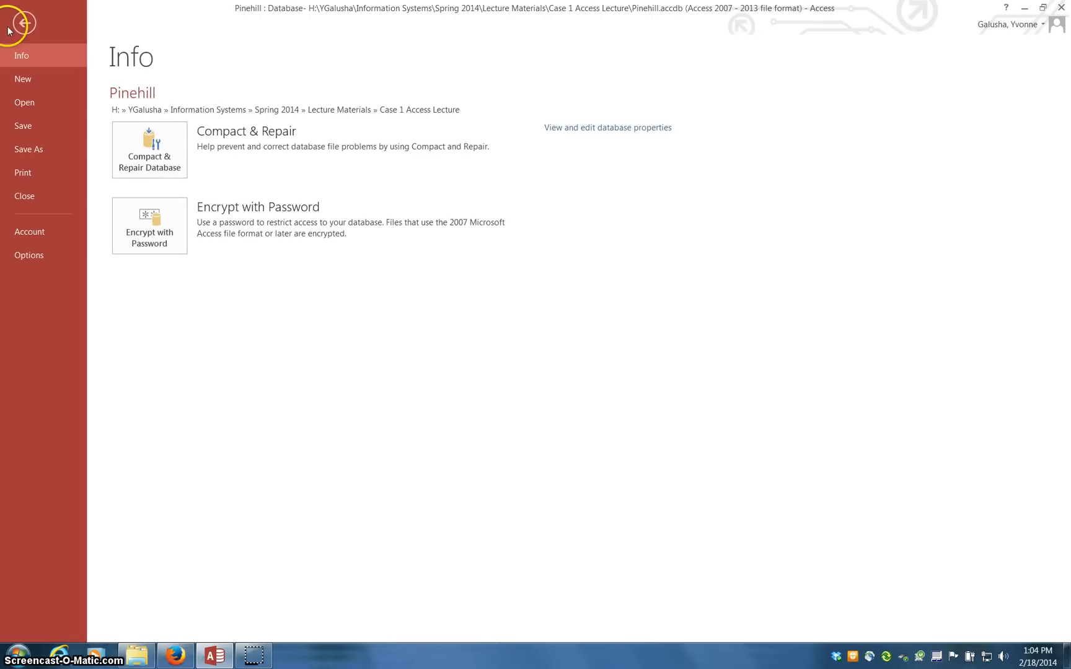
click(24, 23)
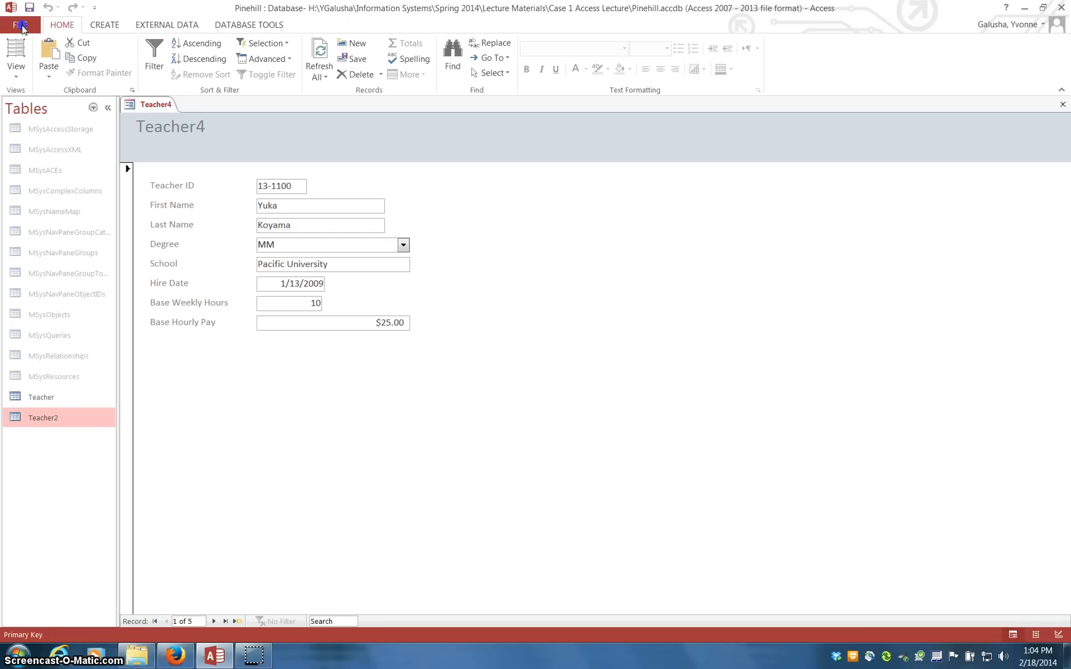
click(61, 24)
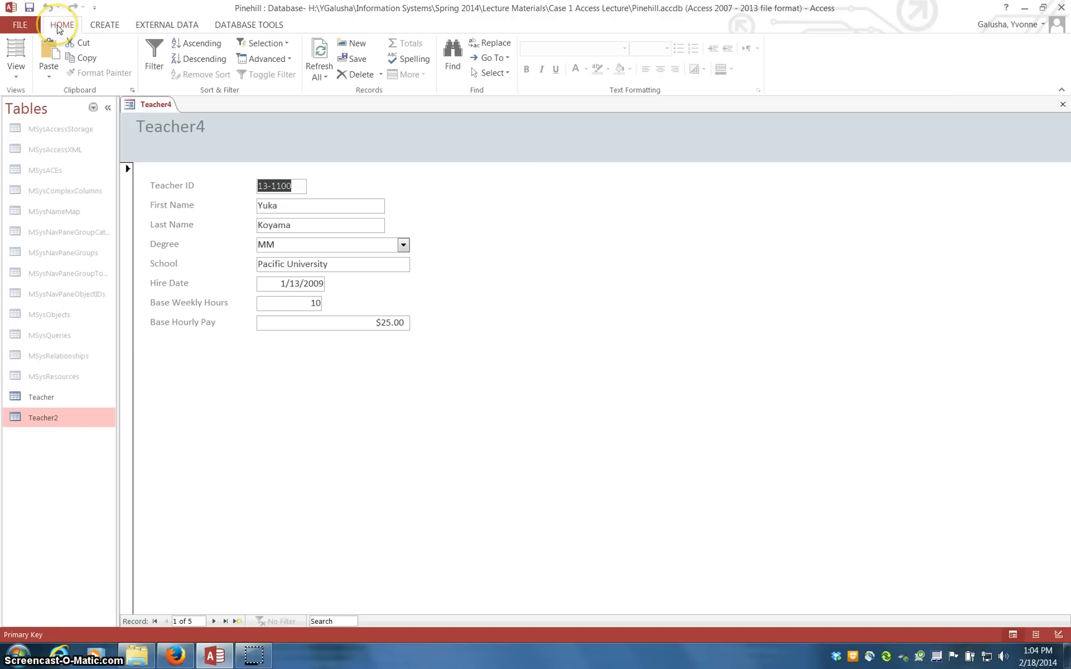